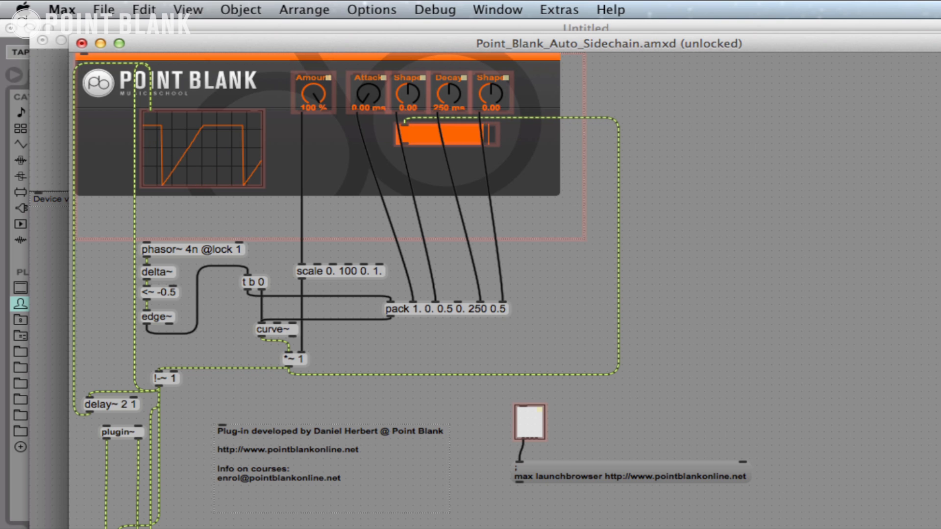
Create a new empty patcher from Max's File menu, then switch over to Ableton Live.
click(110, 10)
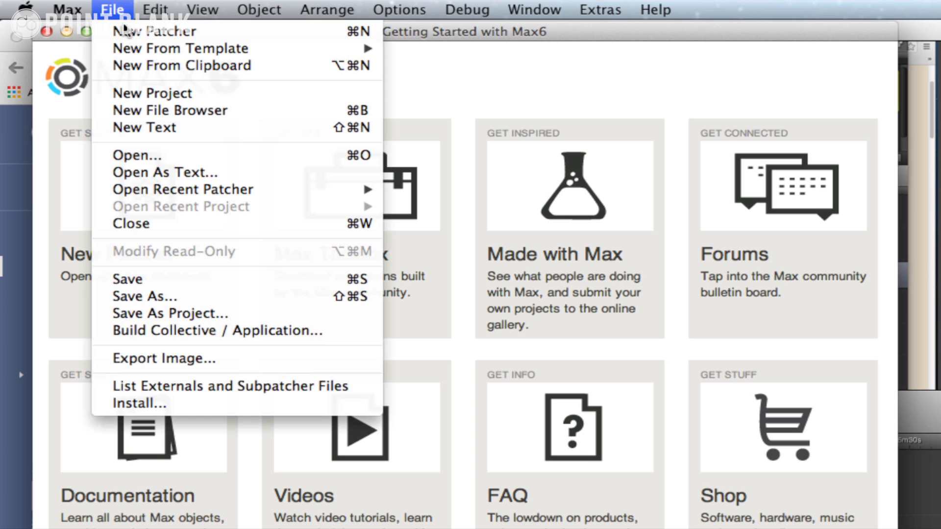
click(155, 30)
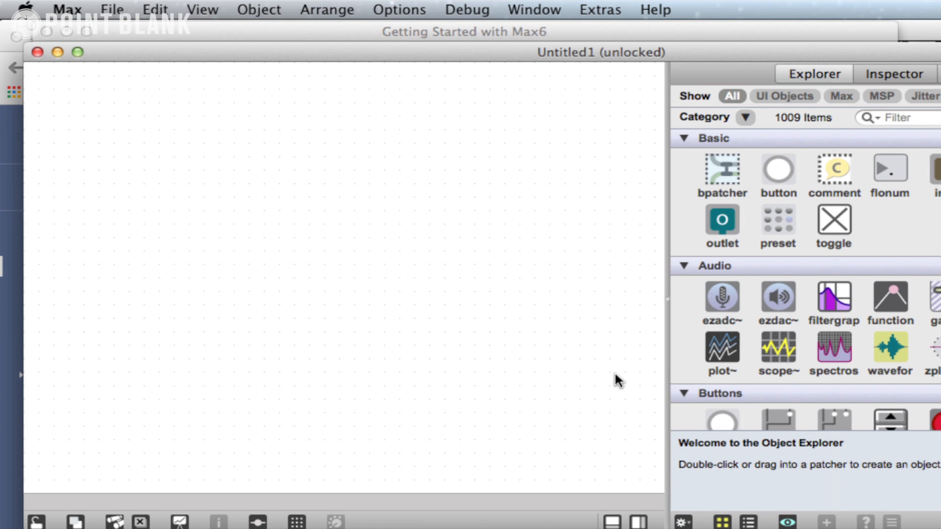
mouse_move(259, 192)
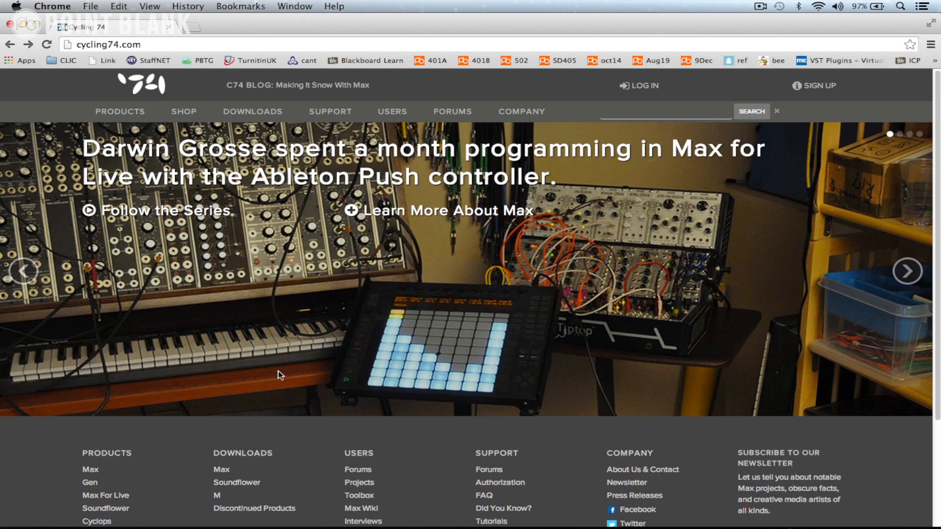
click(359, 483)
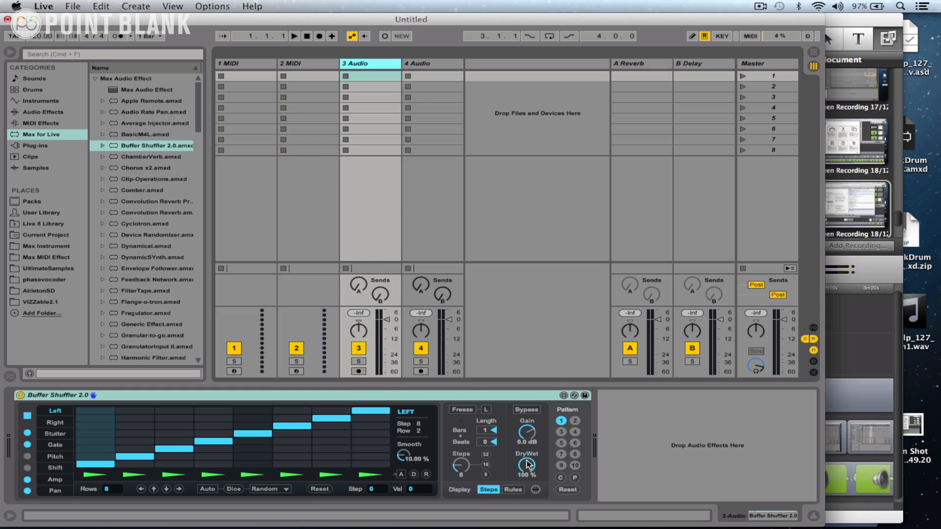
Show the VIZZable2.1 library in Live's browser and expand its MIX device folder.
click(46, 302)
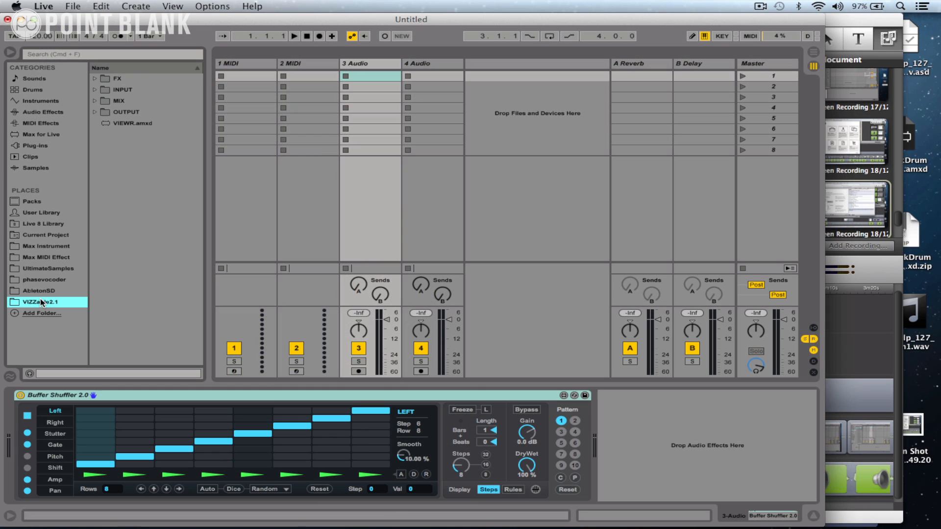
click(94, 100)
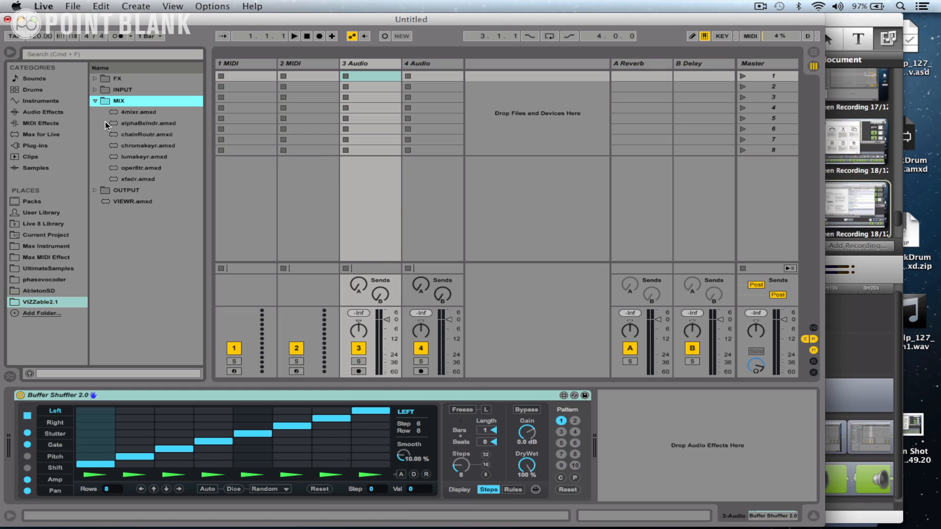
click(94, 89)
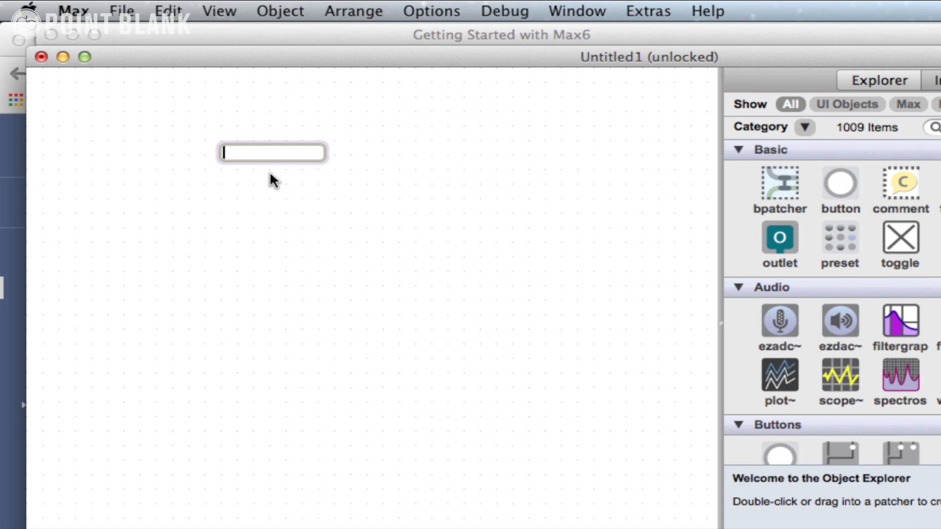
Add a metro object to the patcher and open its help patch, unlocked for editing.
text(metro)
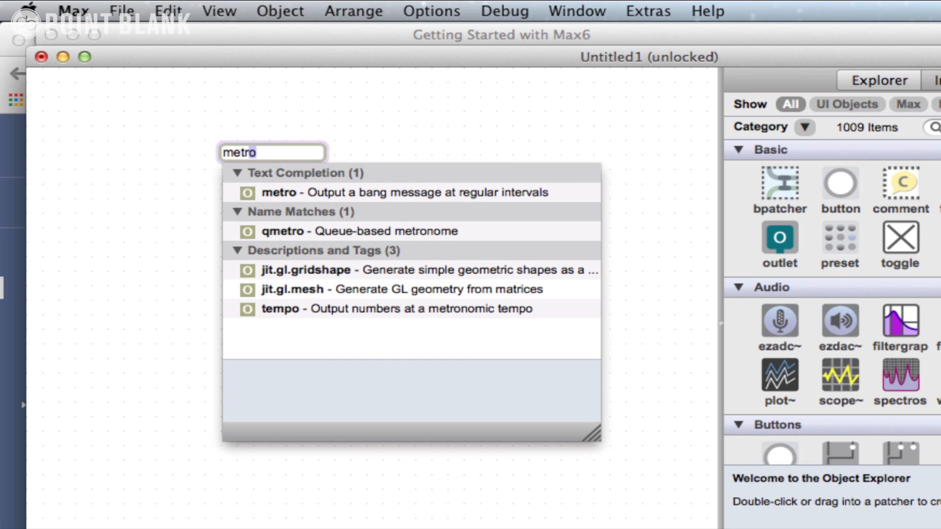
right_click(261, 159)
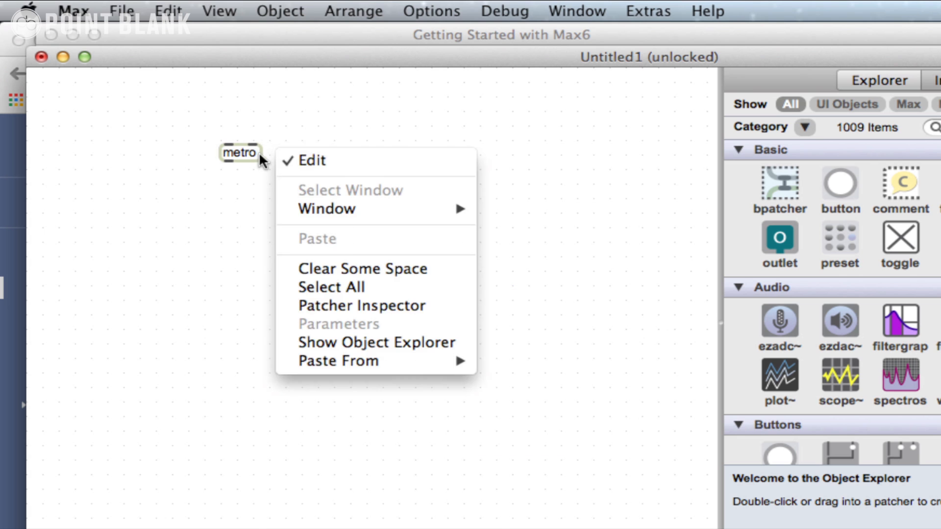
click(239, 153)
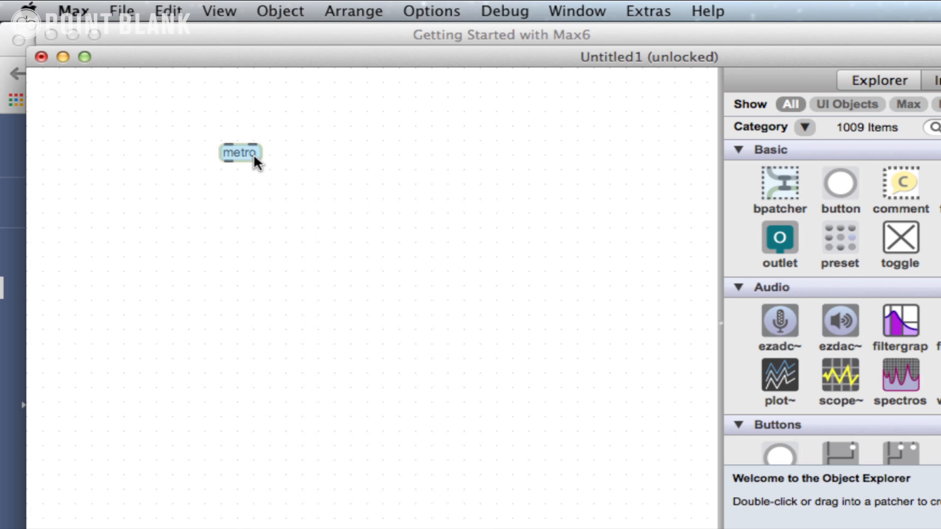
double_click(239, 152)
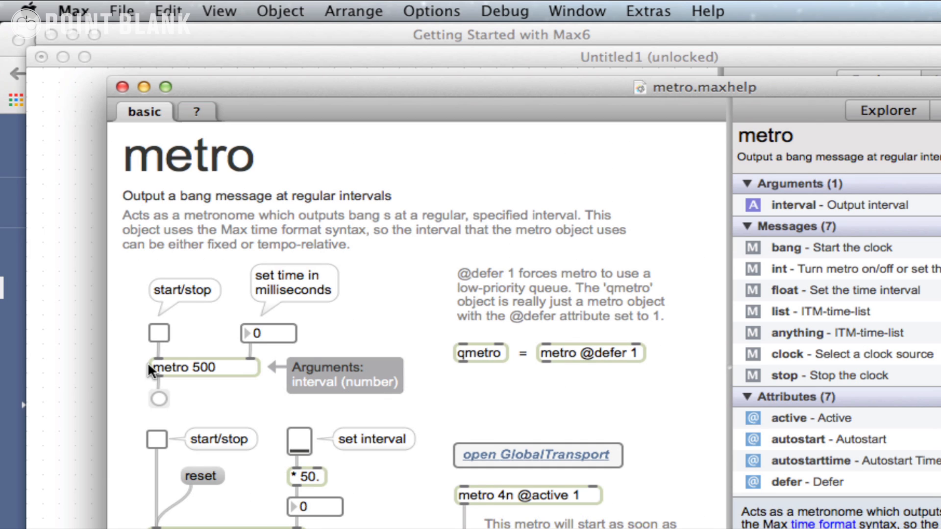
click(159, 332)
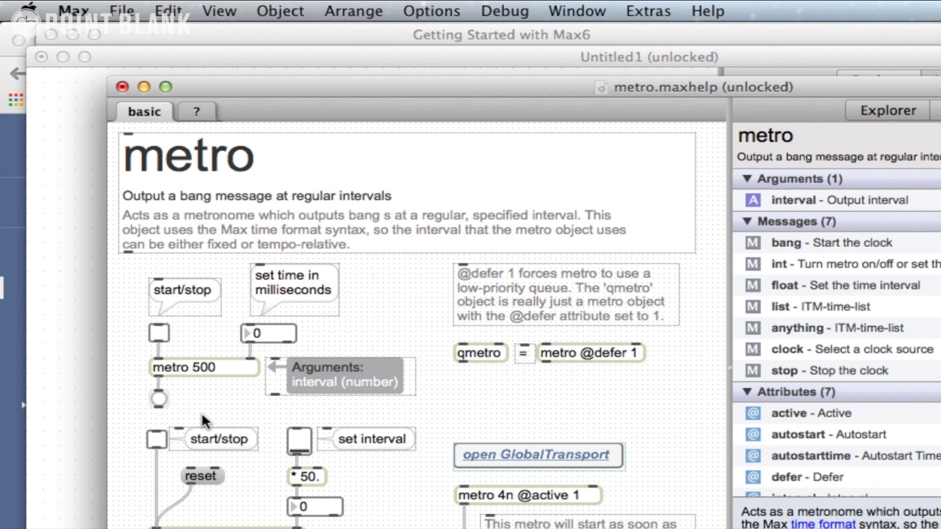
Add a new object box starting with 'p' and scroll down through the help patch.
text(p)
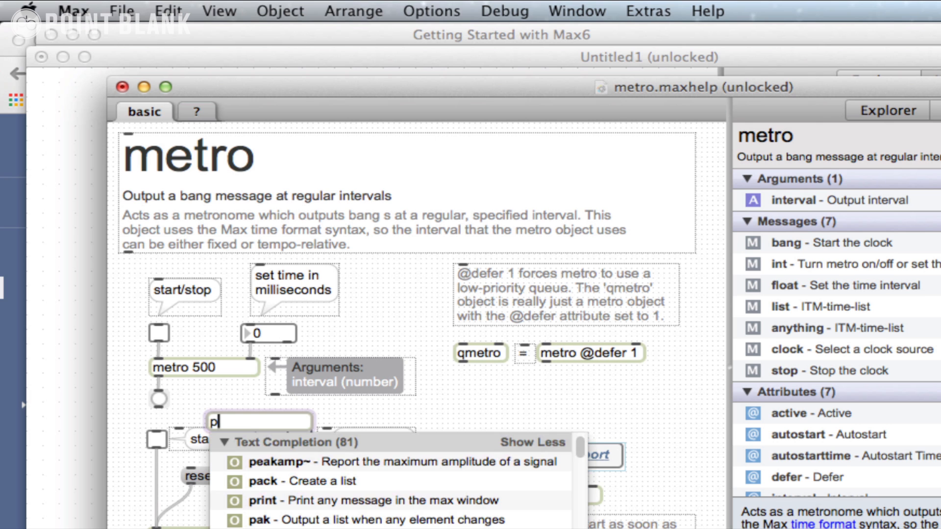
scroll(down, 3)
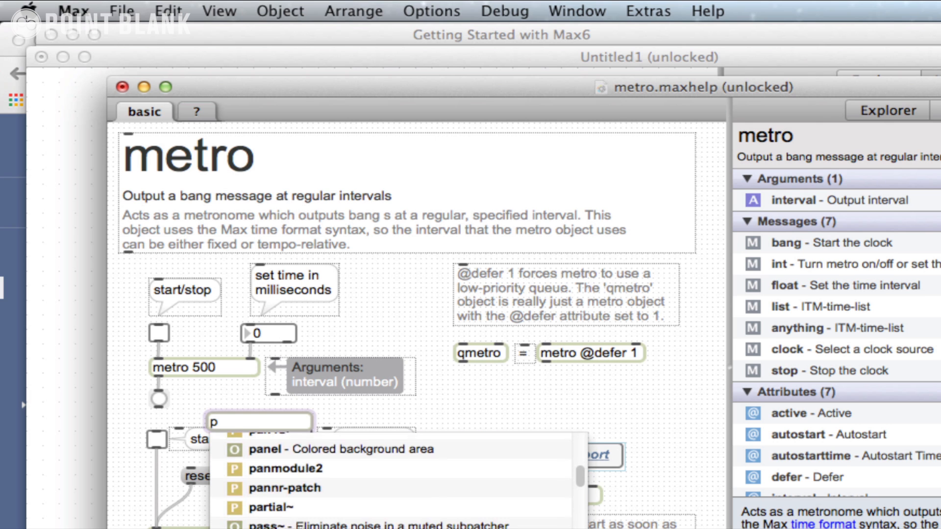
scroll(down, 3)
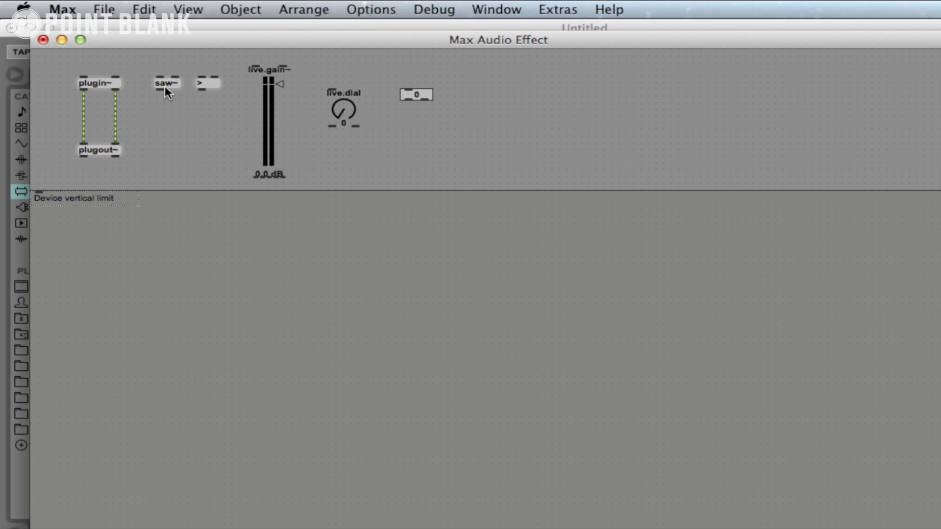
mouse_move(274, 96)
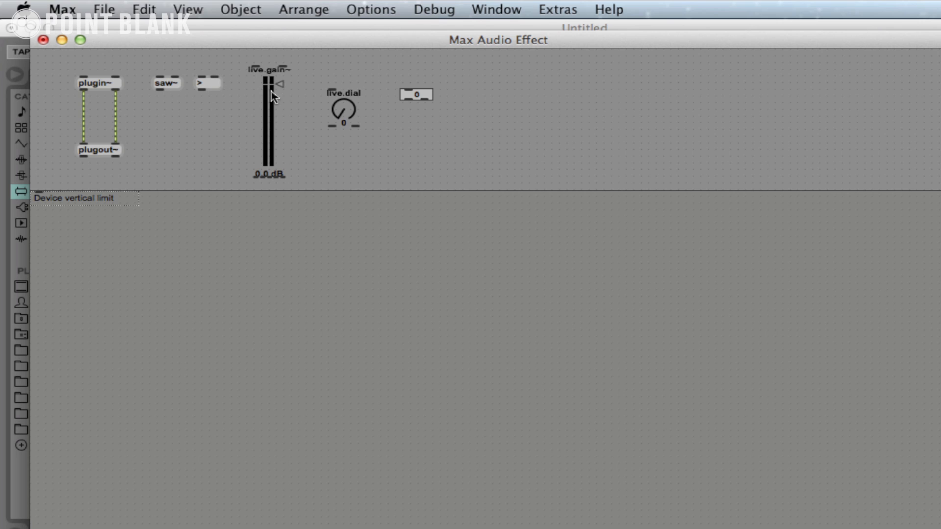
Nudge the live.gain~ slider in the Max Audio Effect patch holding plugin~ and plugout~.
drag(342, 111, 343, 117)
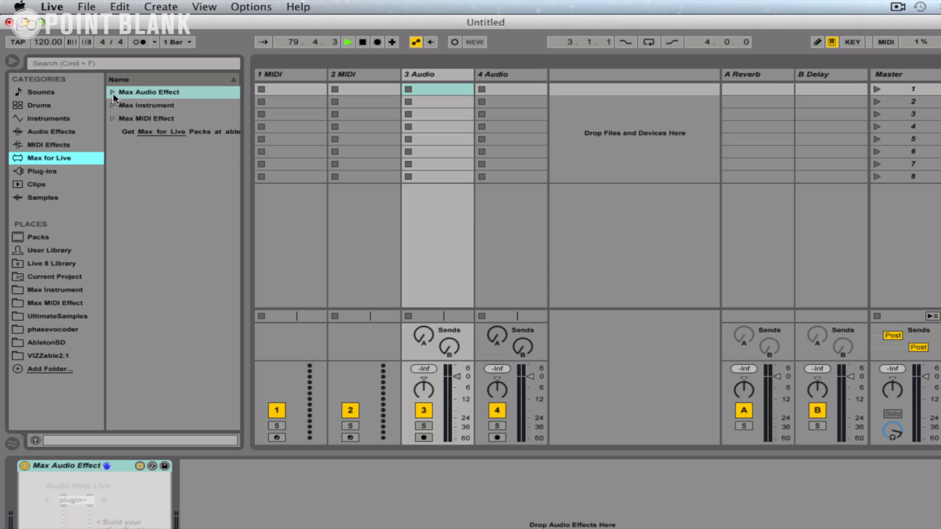
Choose the Max Audio Effect template from Live's Max for Live device list.
click(112, 92)
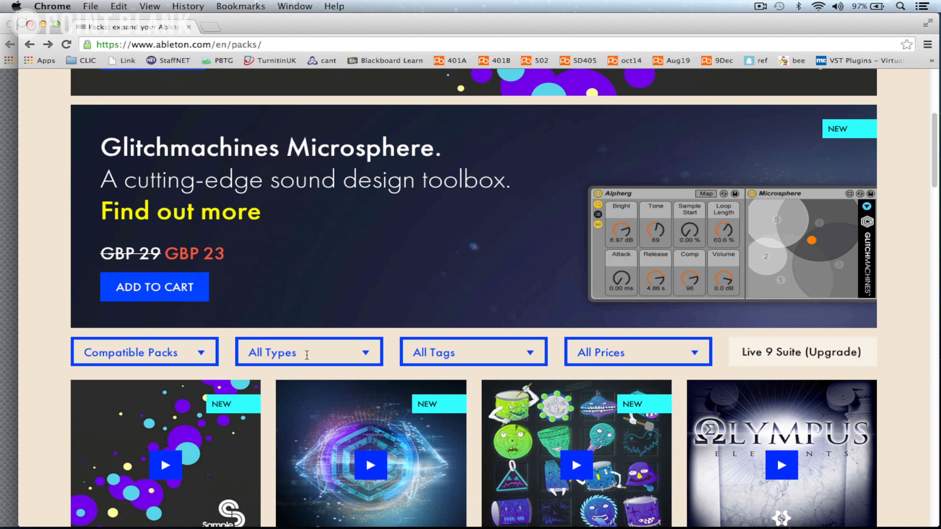
Filter ableton.com/packs to Max for Live packs, browse the results, then go to maxforlive.com.
click(308, 352)
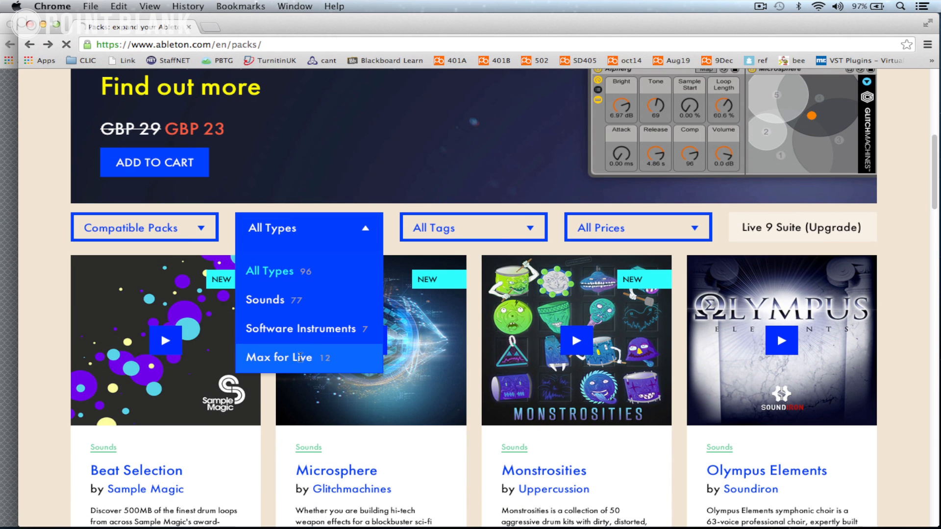
click(279, 357)
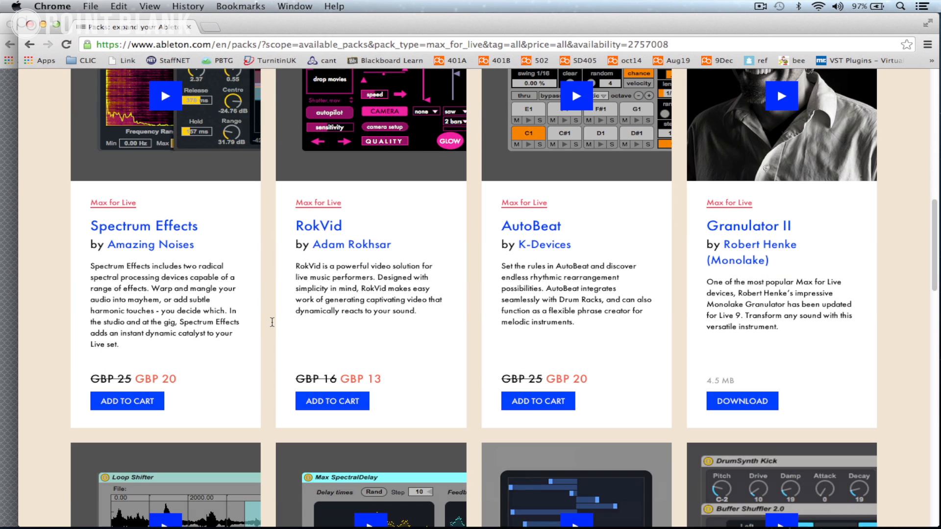
mouse_move(626, 210)
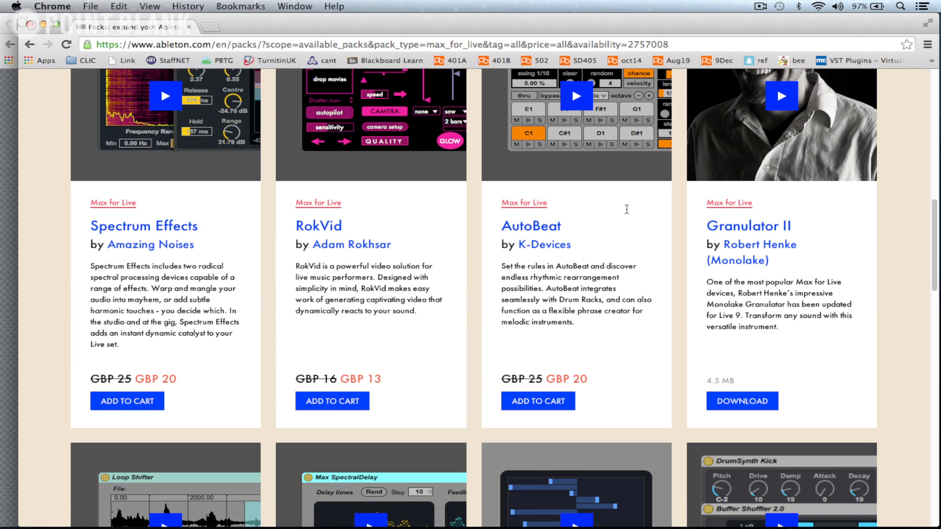
scroll(down, 3)
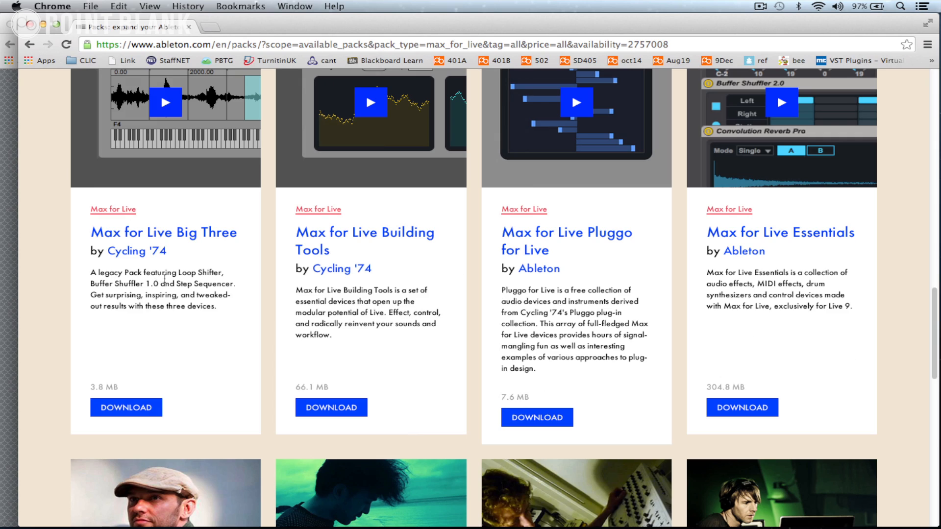
mouse_move(496, 247)
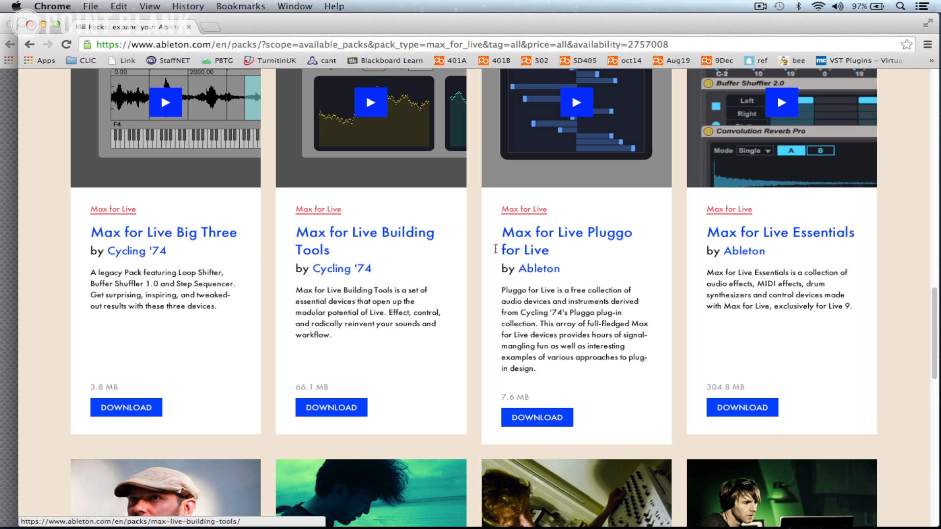
mouse_move(707, 234)
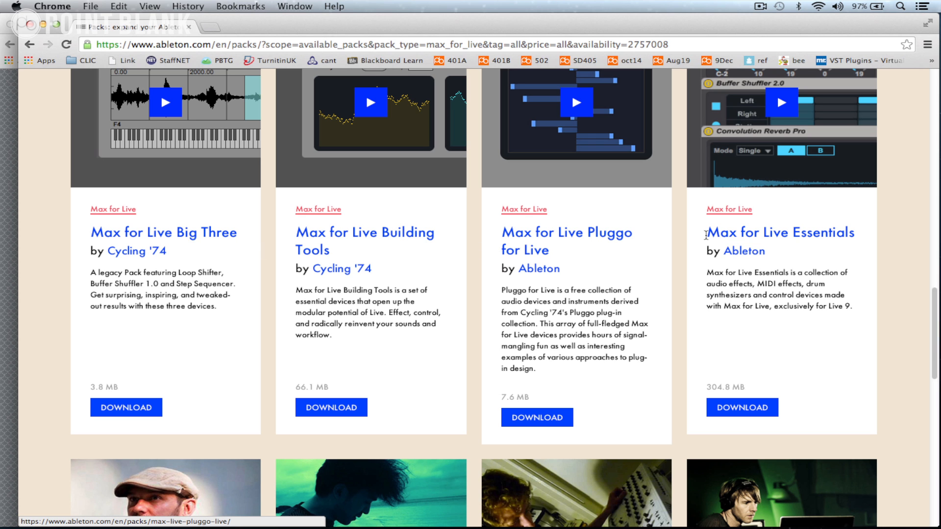
scroll(down, 3)
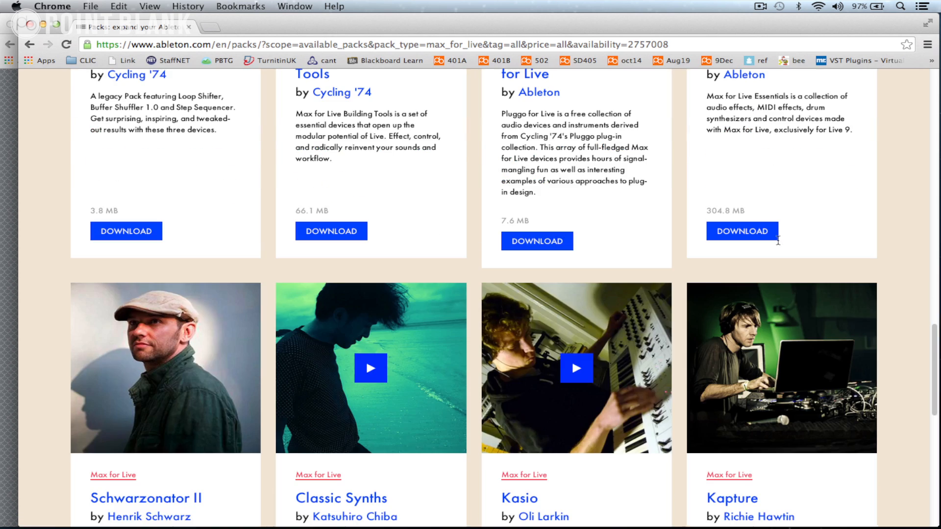
scroll(up, 3)
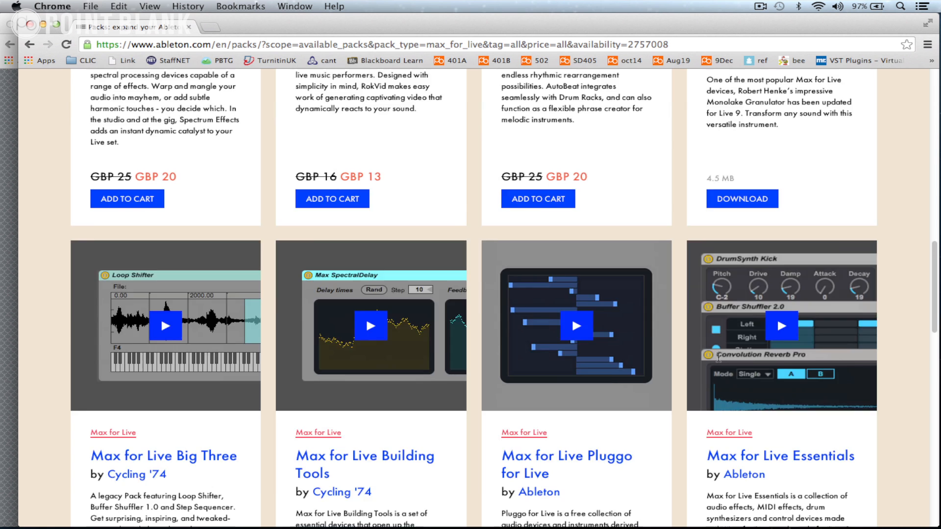
scroll(up, 3)
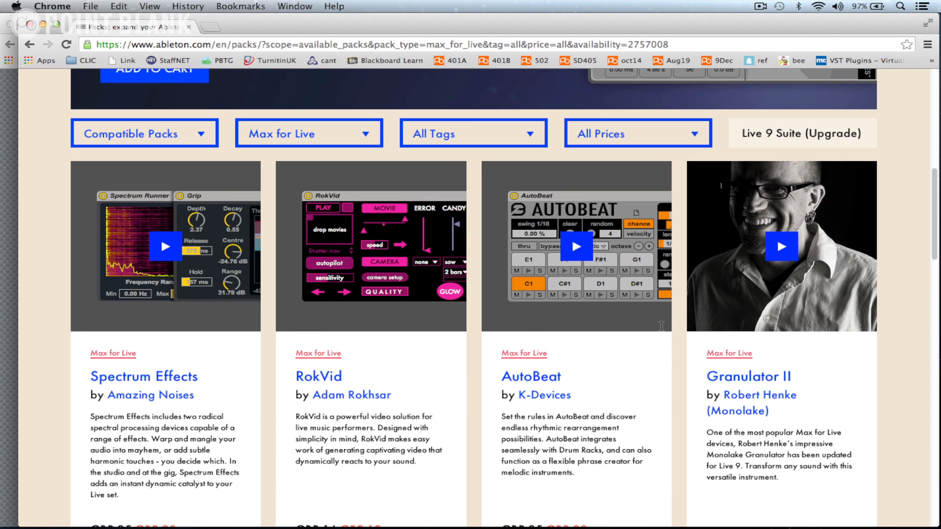
mouse_move(402, 339)
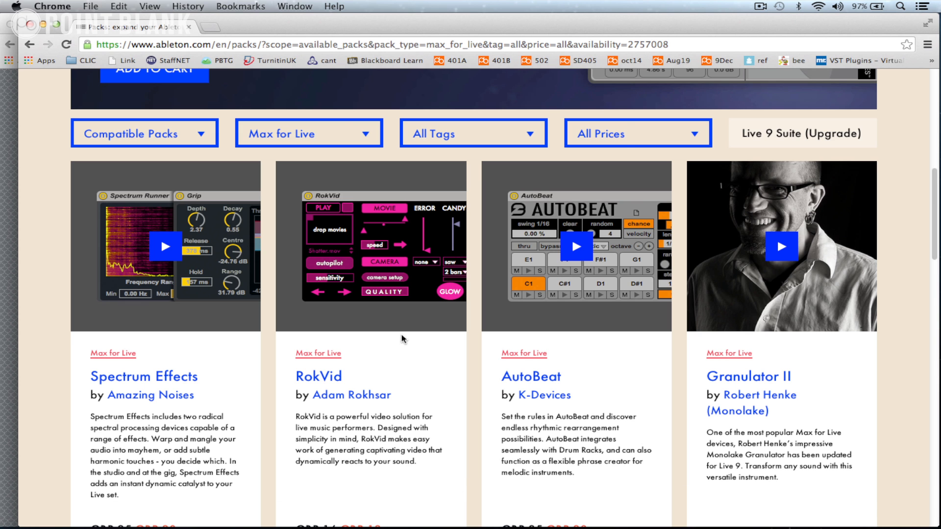
click(294, 7)
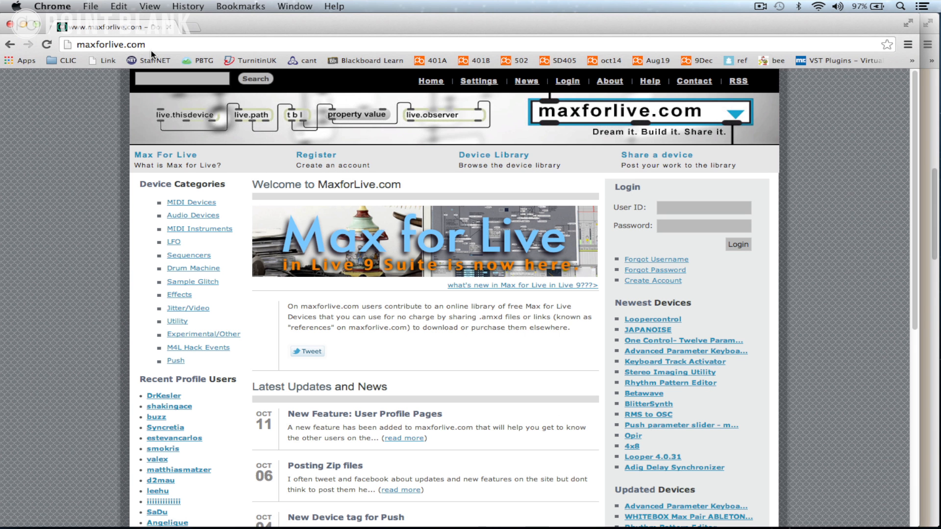
mouse_move(188, 308)
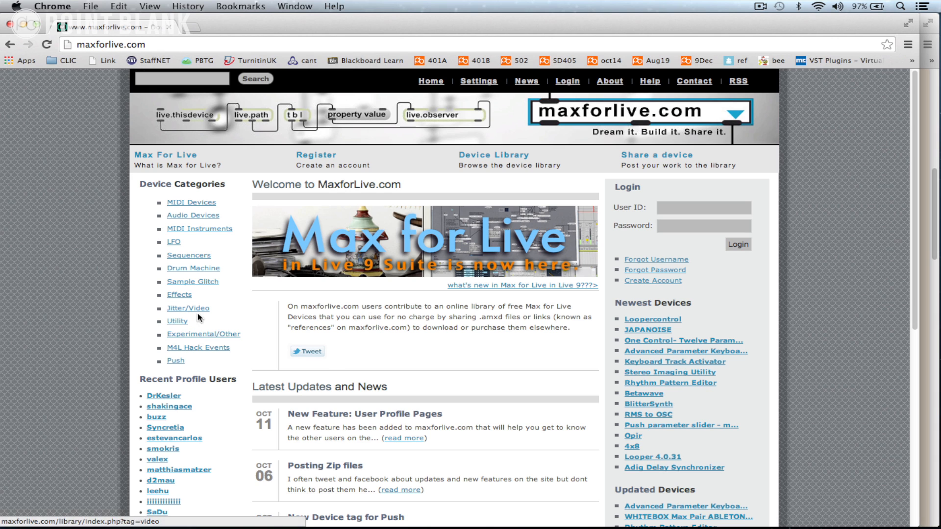
mouse_move(246, 310)
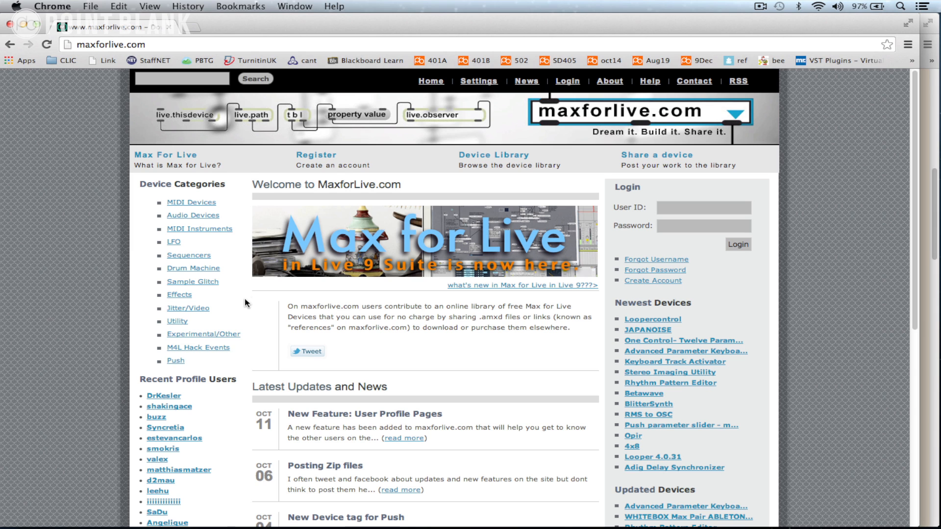
mouse_move(241, 325)
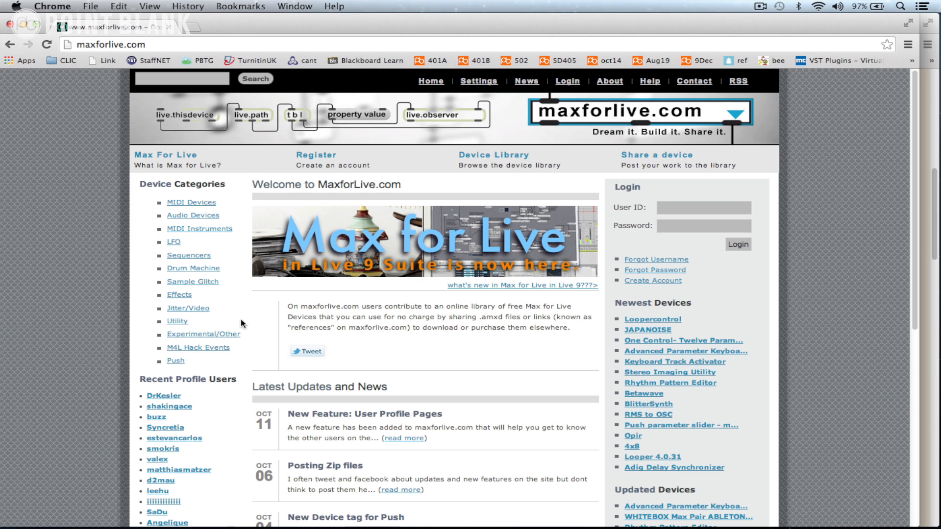
mouse_move(307, 351)
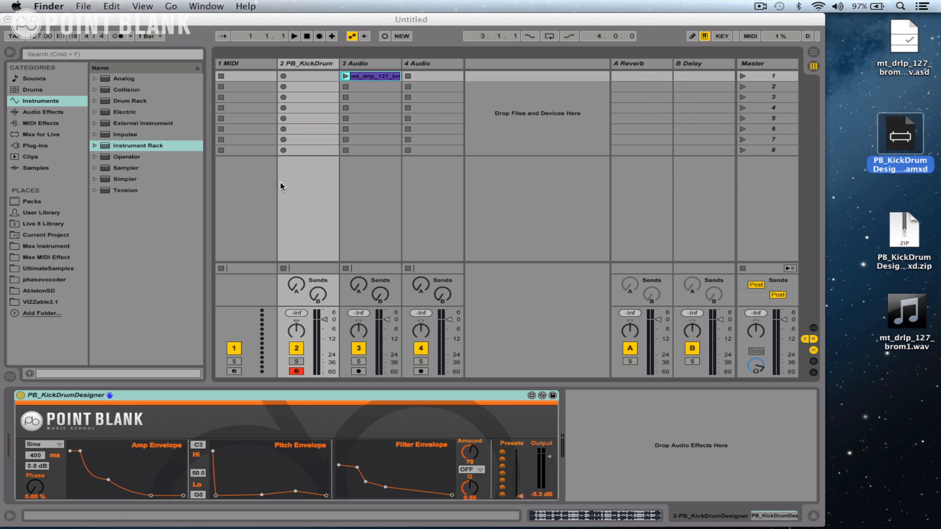
mouse_move(287, 397)
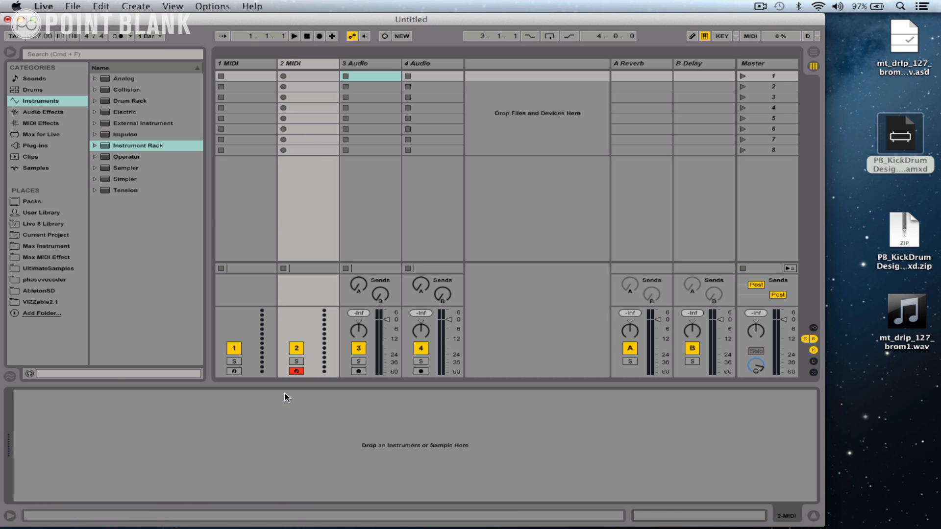
mouse_move(45, 139)
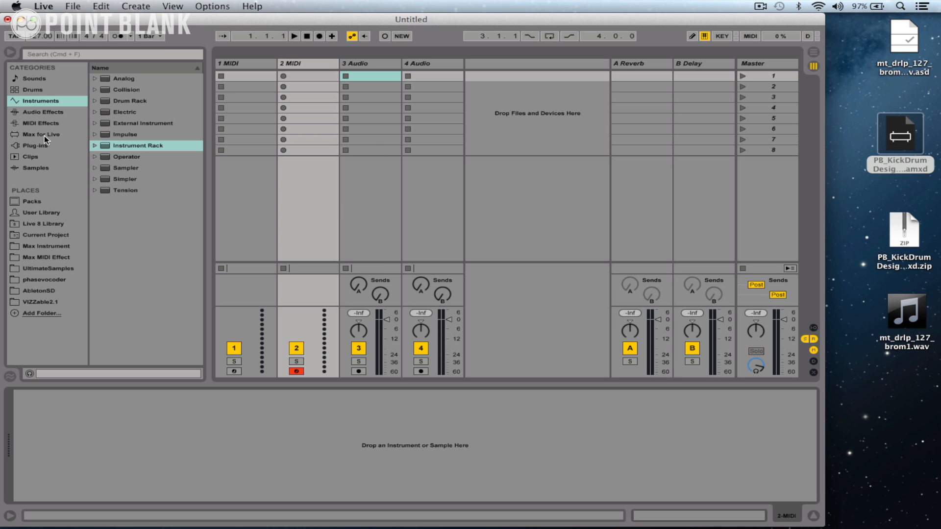
Show the Max for Live device types in Live's browser and collapse the Max Audio Effect list.
click(40, 135)
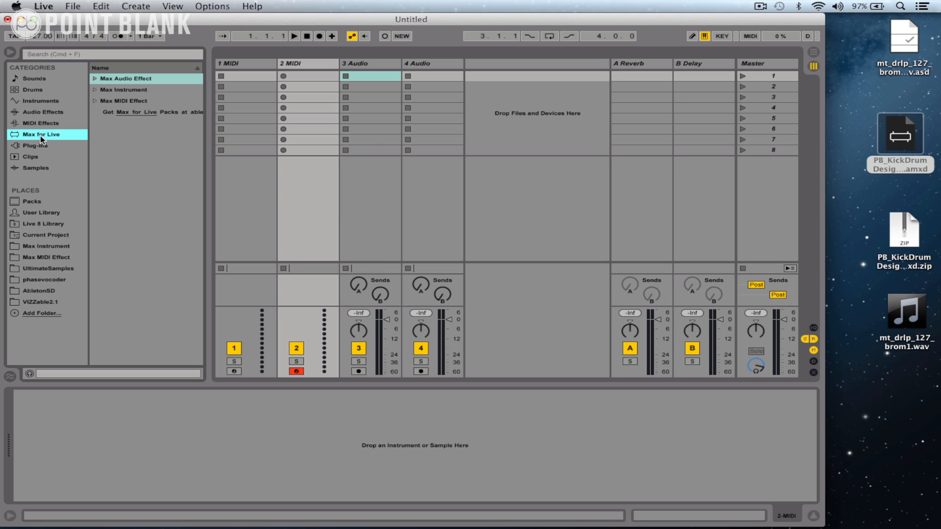
mouse_move(115, 78)
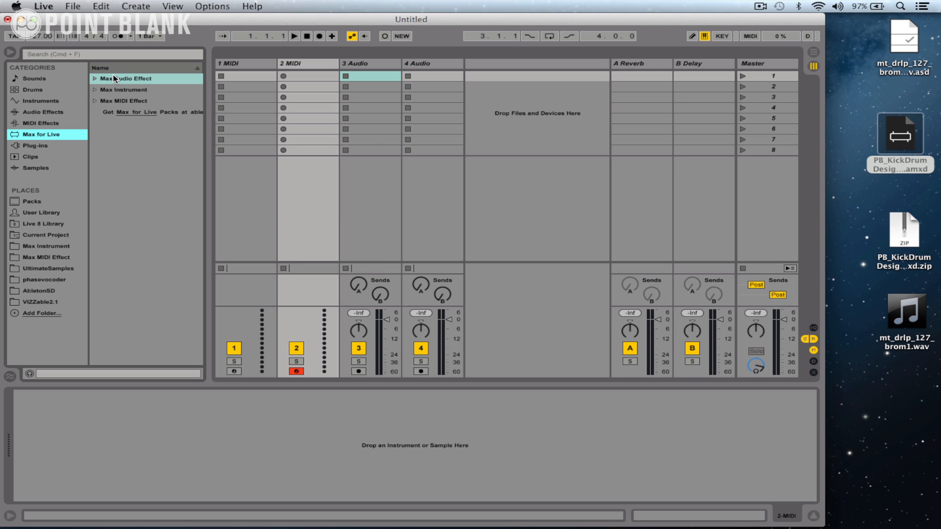
mouse_move(102, 82)
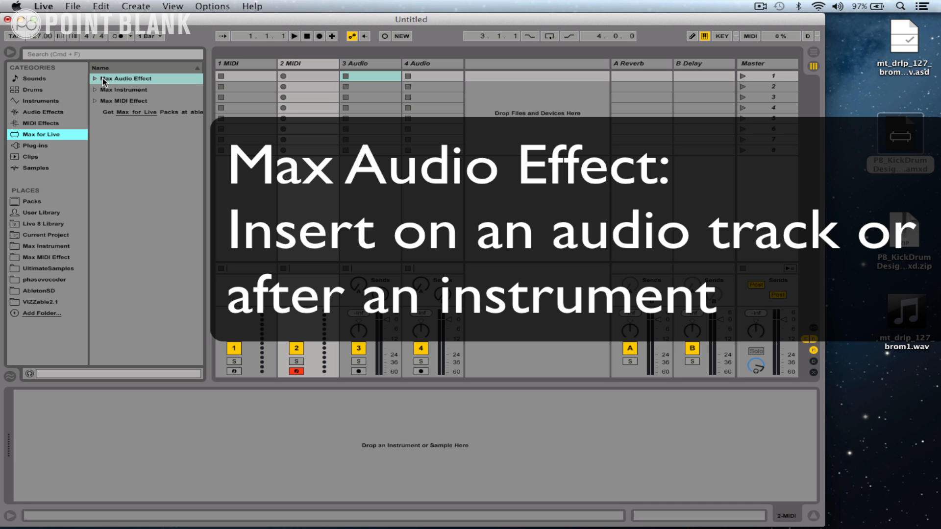
mouse_move(97, 83)
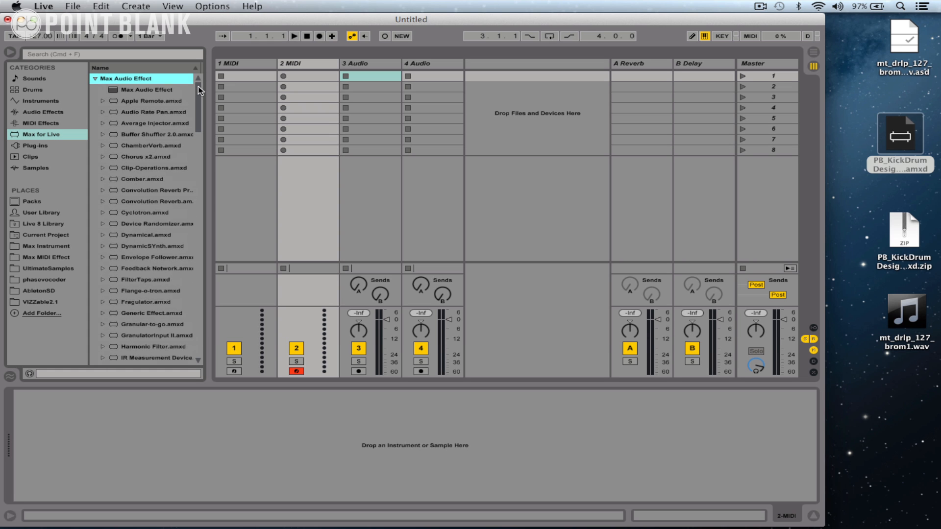
scroll(down, 3)
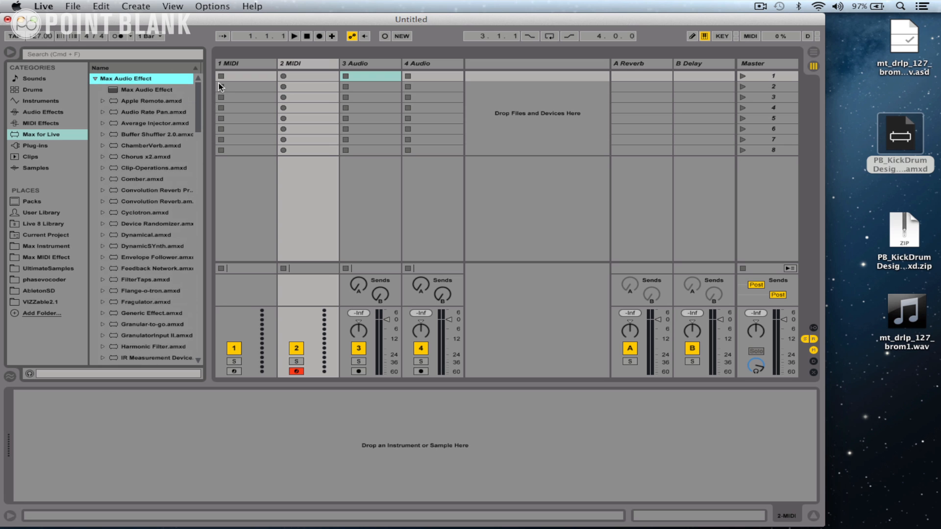
click(91, 79)
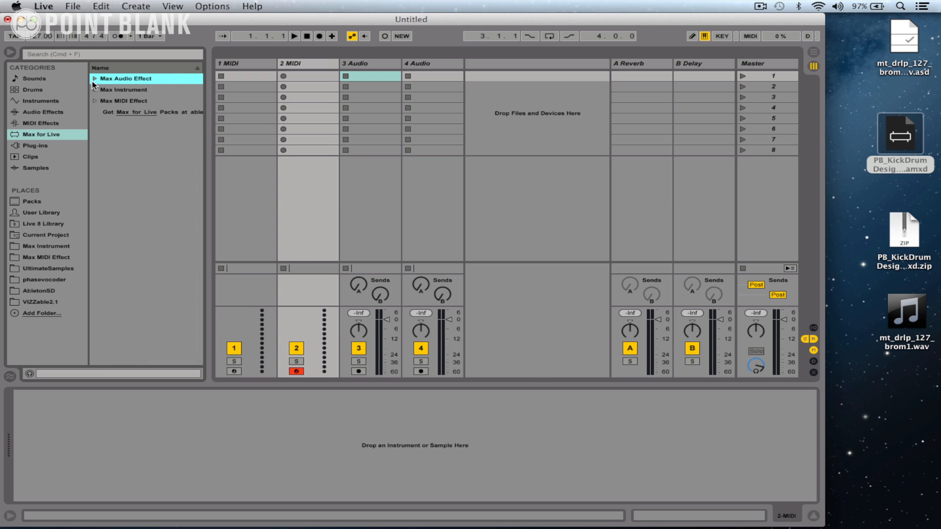
Highlight Max Instrument and Max MIDI Effect, then reopen the Max Audio Effect list with its template.
click(123, 89)
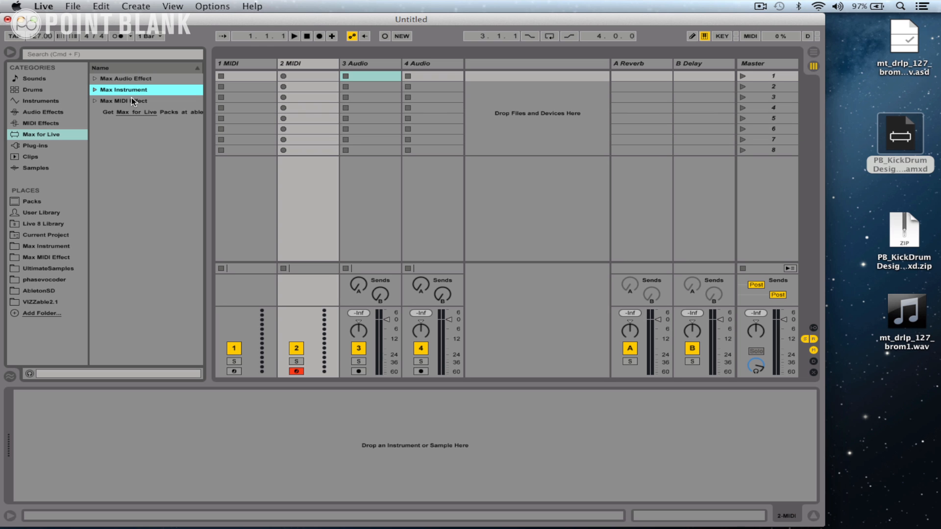
click(124, 100)
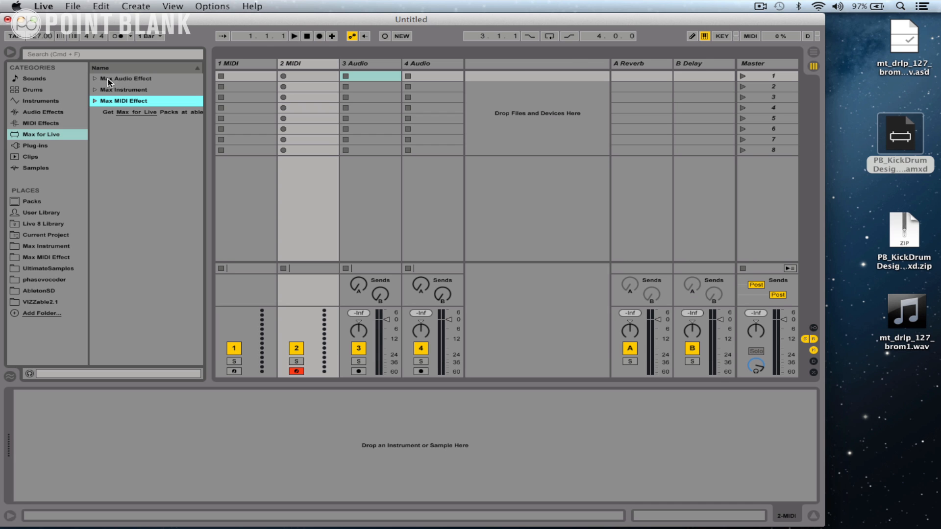
click(94, 78)
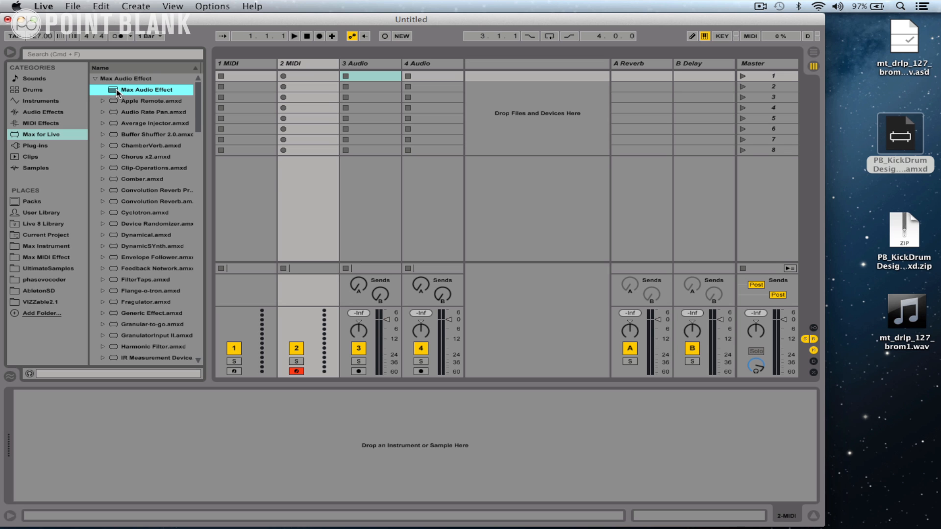
mouse_move(361, 104)
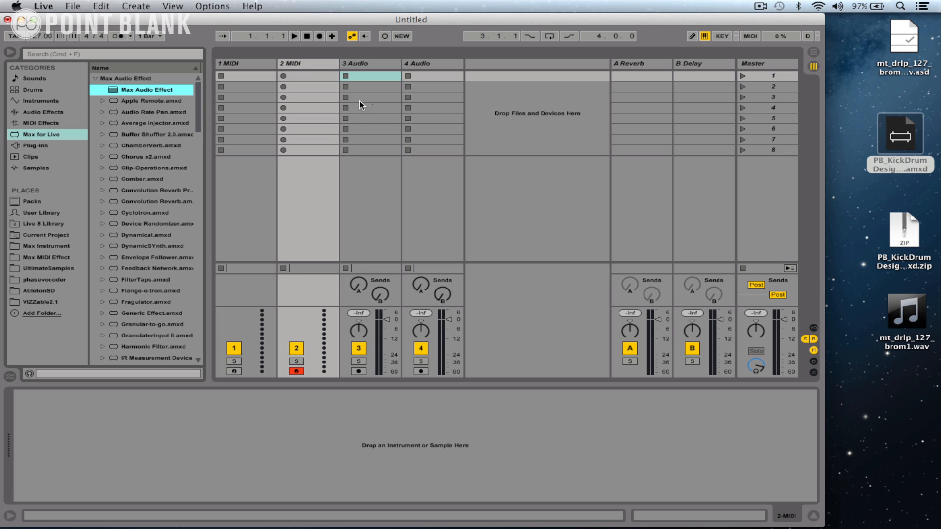
Load a blank Max Audio Effect onto the 3 Audio track and open its patch for editing.
double_click(146, 89)
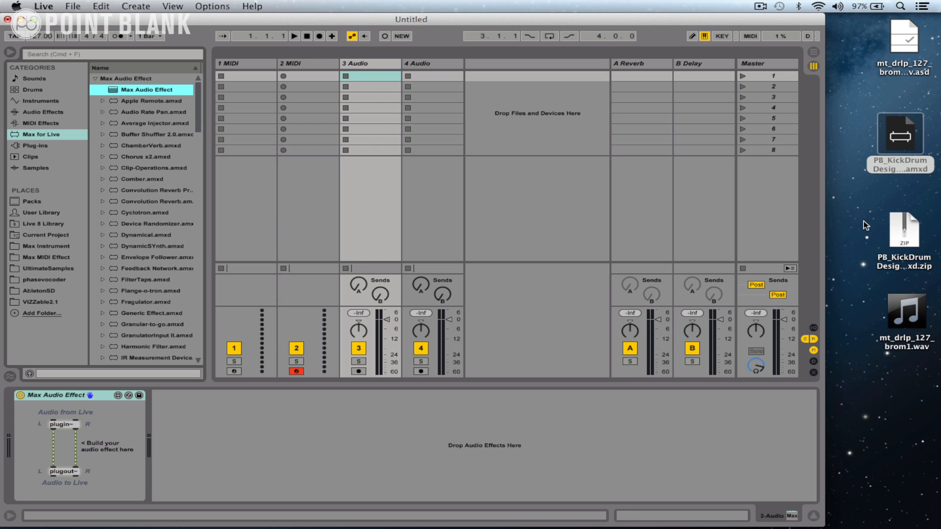
click(906, 312)
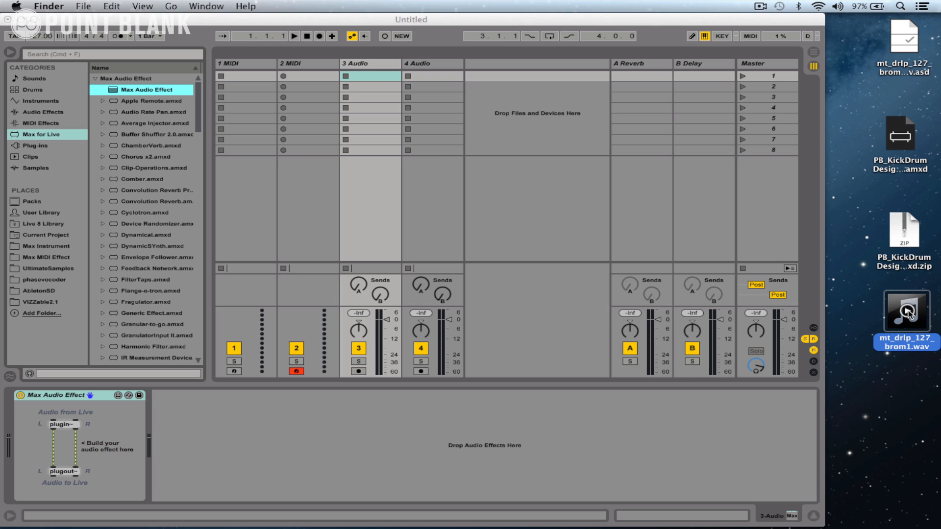
click(49, 404)
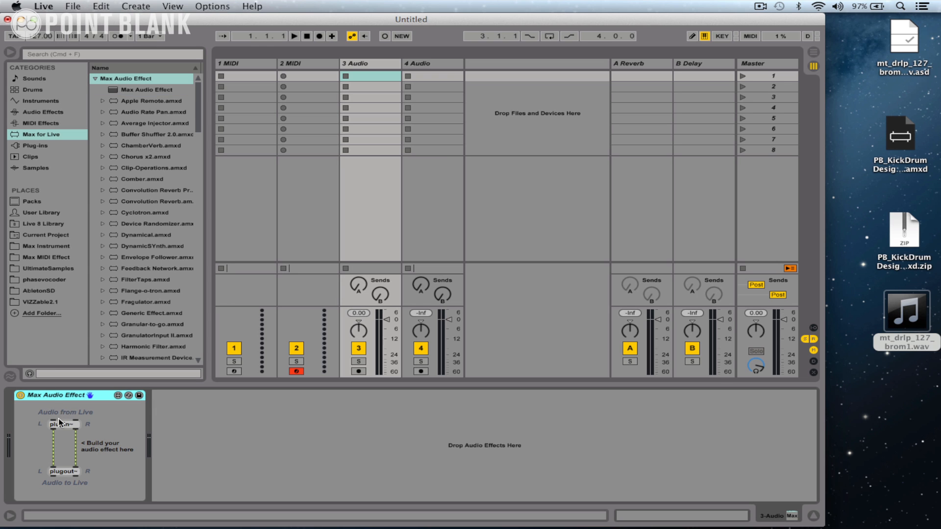
mouse_move(53, 406)
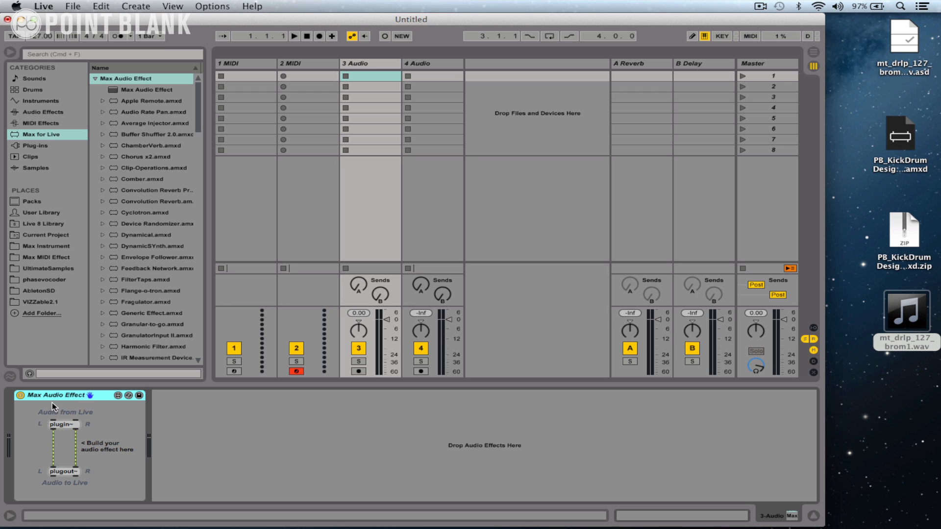
mouse_move(109, 428)
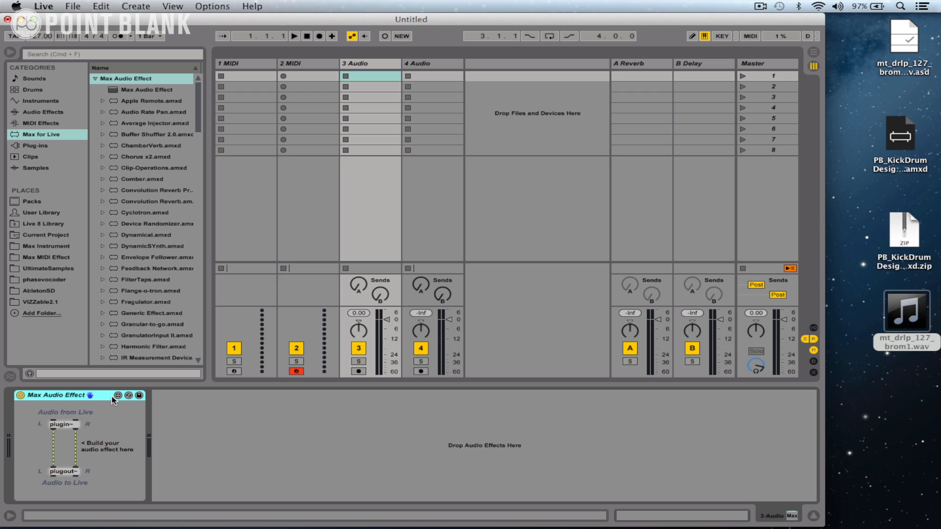
mouse_move(119, 400)
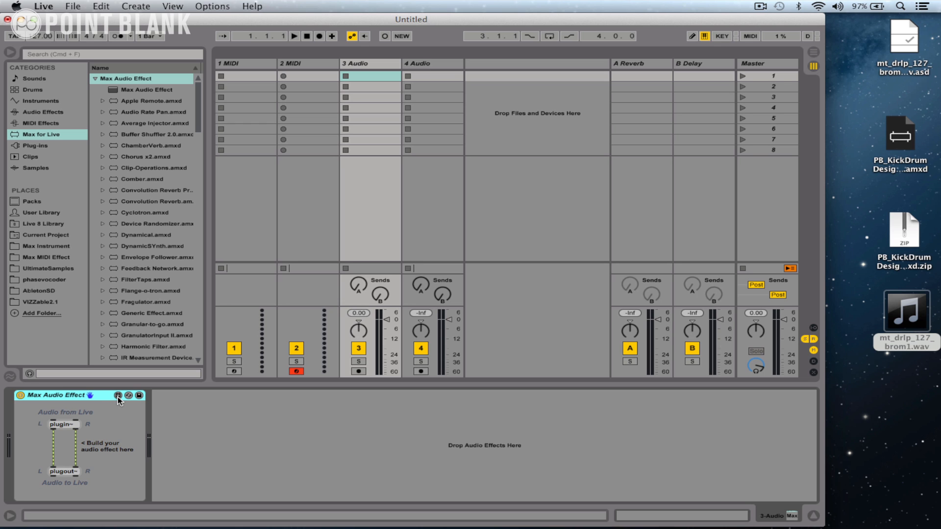
click(146, 89)
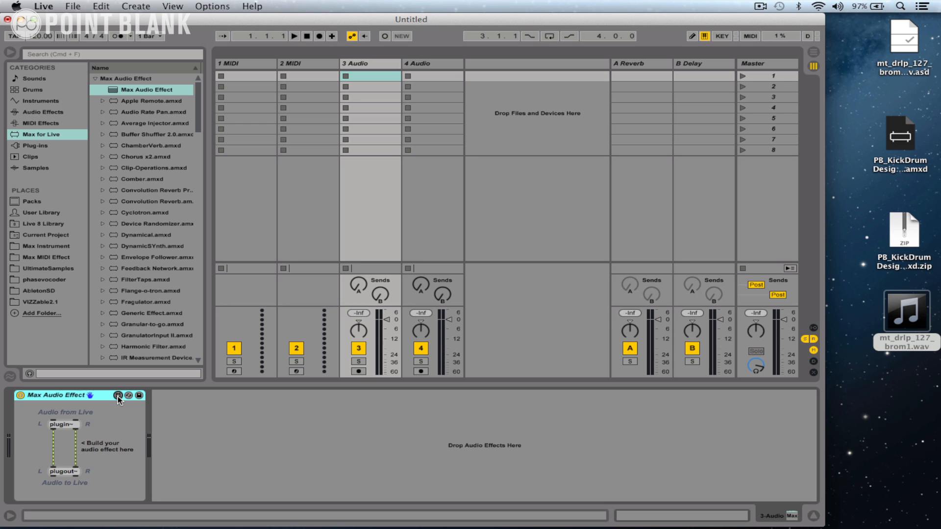
Bring the device patch up in Max and view the plugin~ object's description.
click(119, 395)
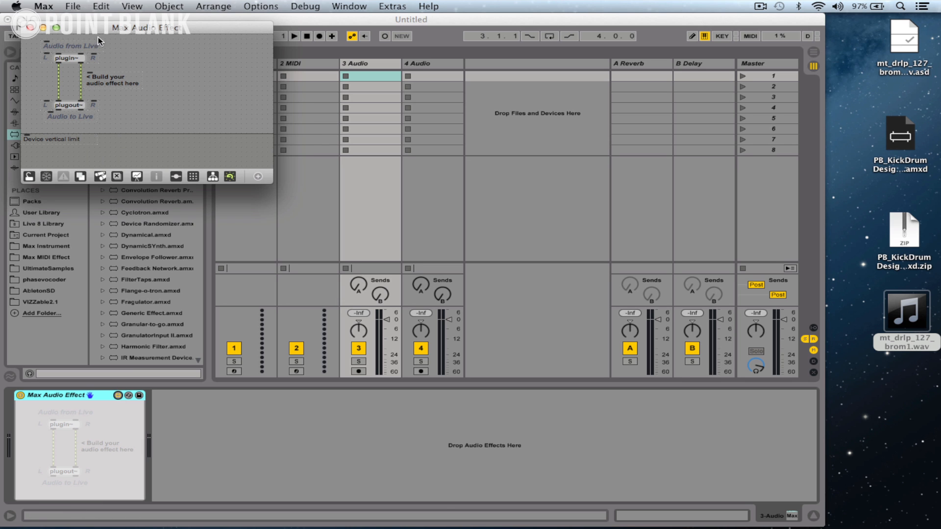
mouse_move(511, 517)
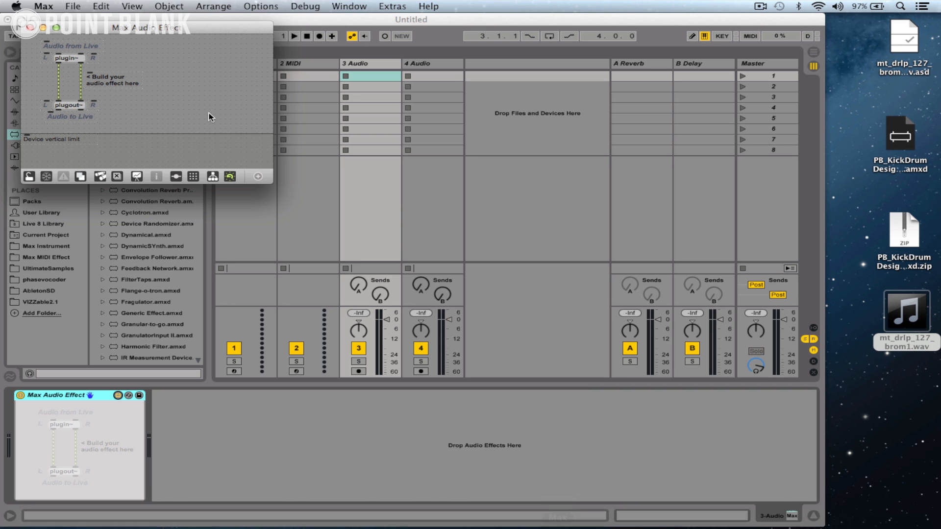
mouse_move(144, 32)
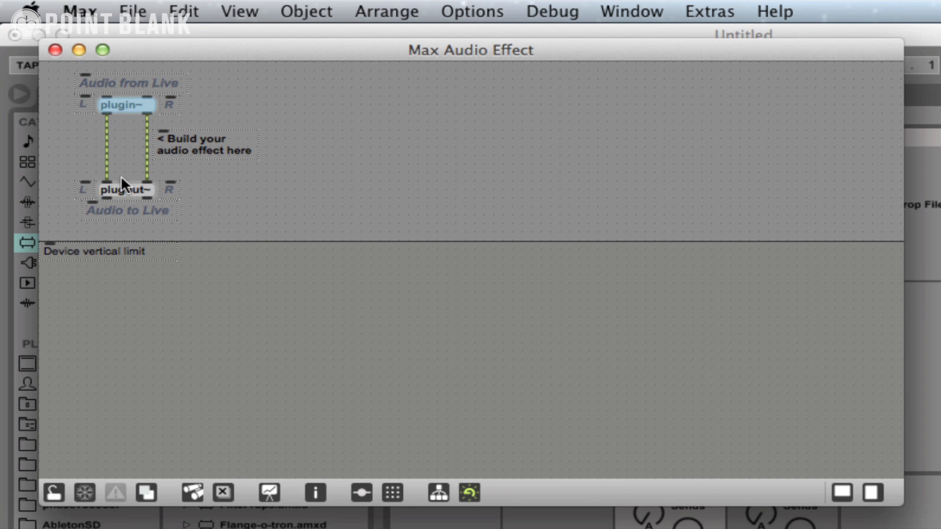
mouse_move(147, 112)
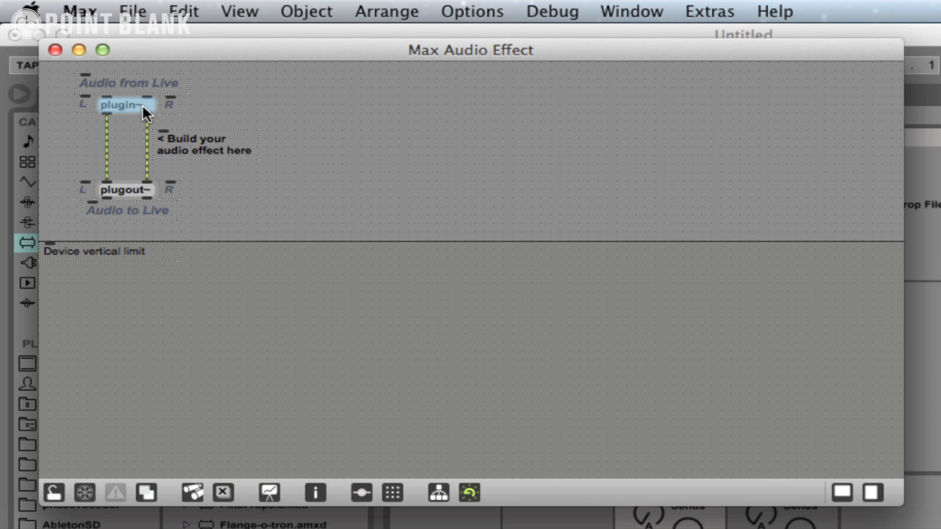
double_click(123, 104)
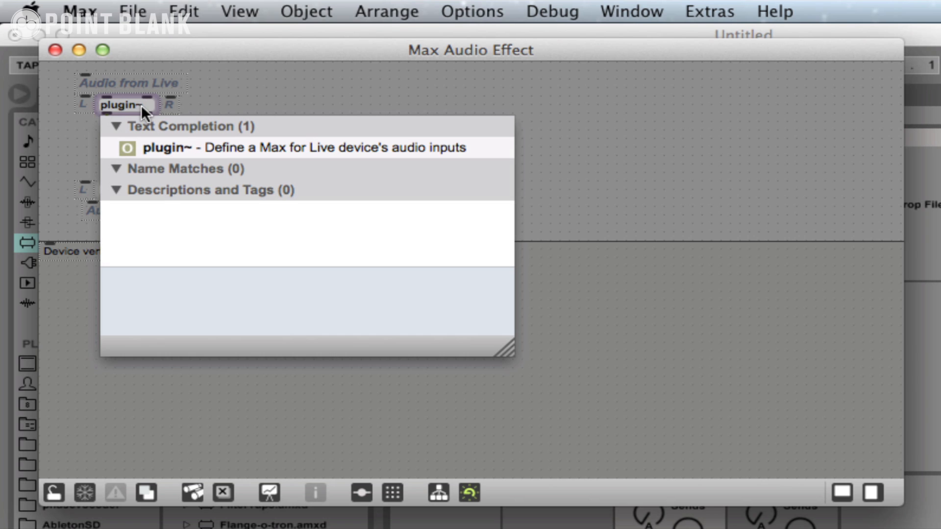
mouse_move(242, 98)
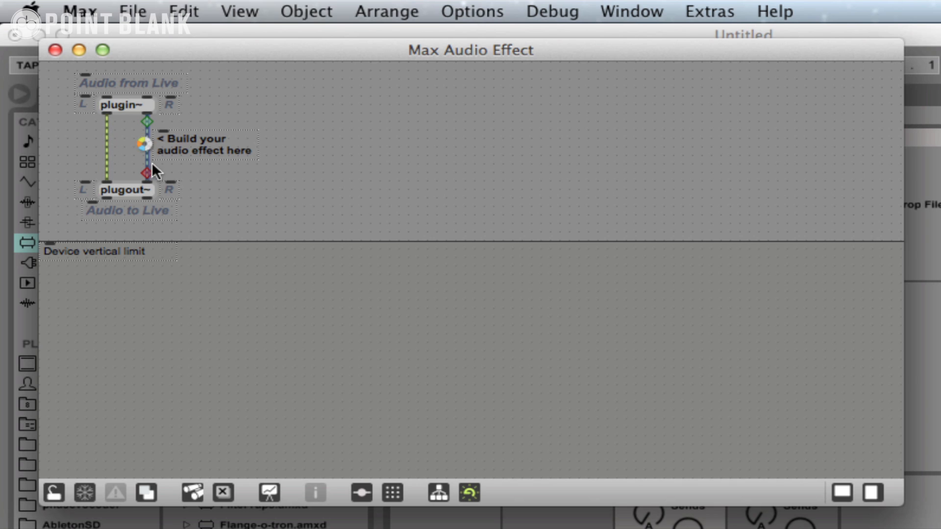
mouse_move(393, 168)
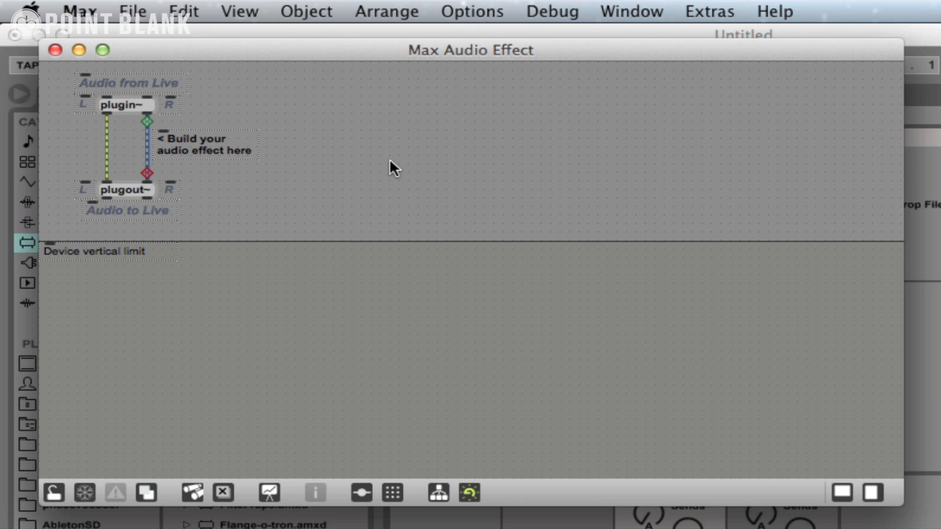
mouse_move(401, 165)
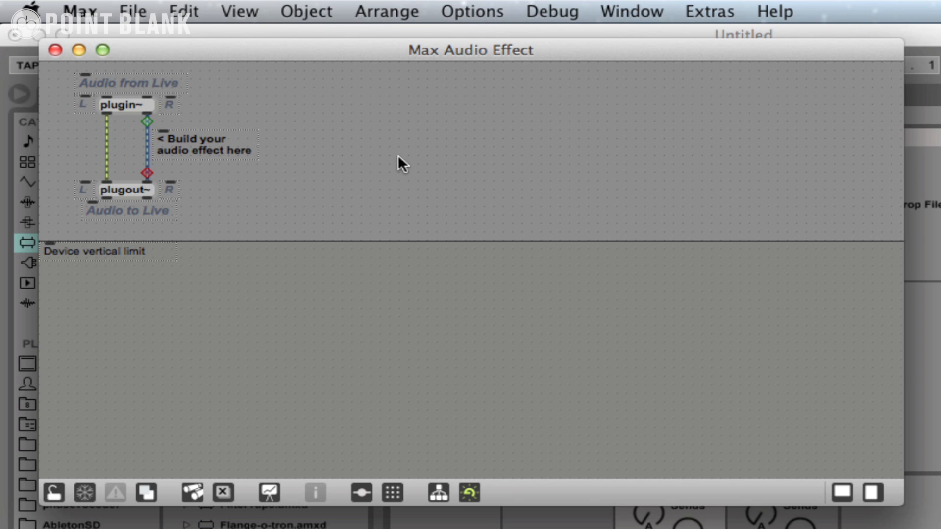
mouse_move(359, 144)
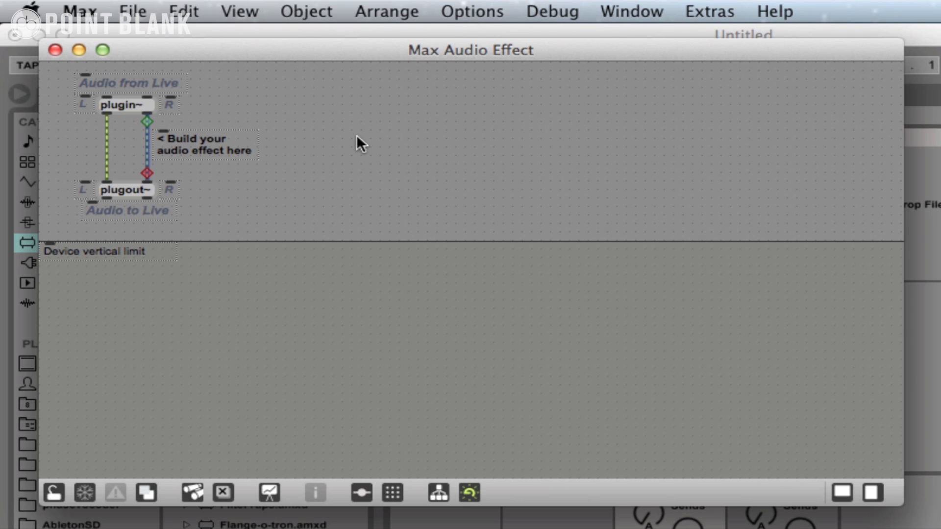
mouse_move(341, 119)
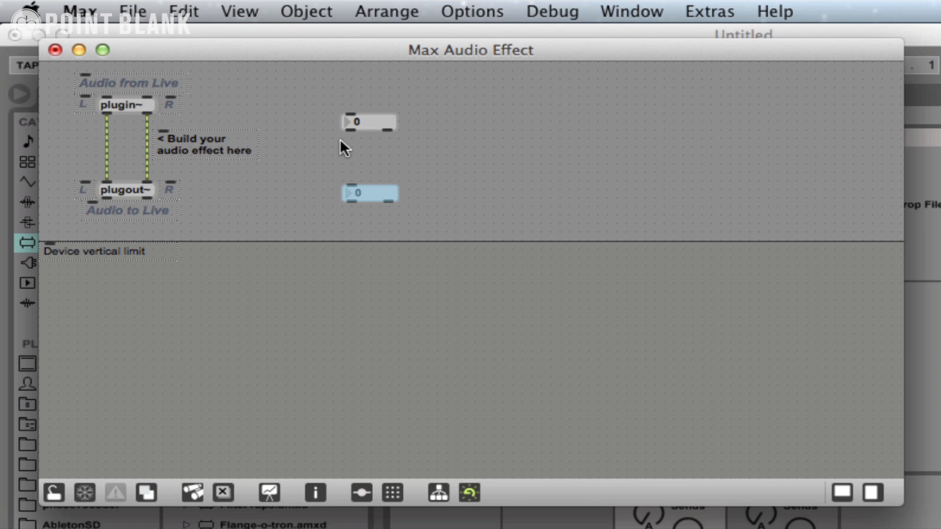
drag(349, 129, 349, 186)
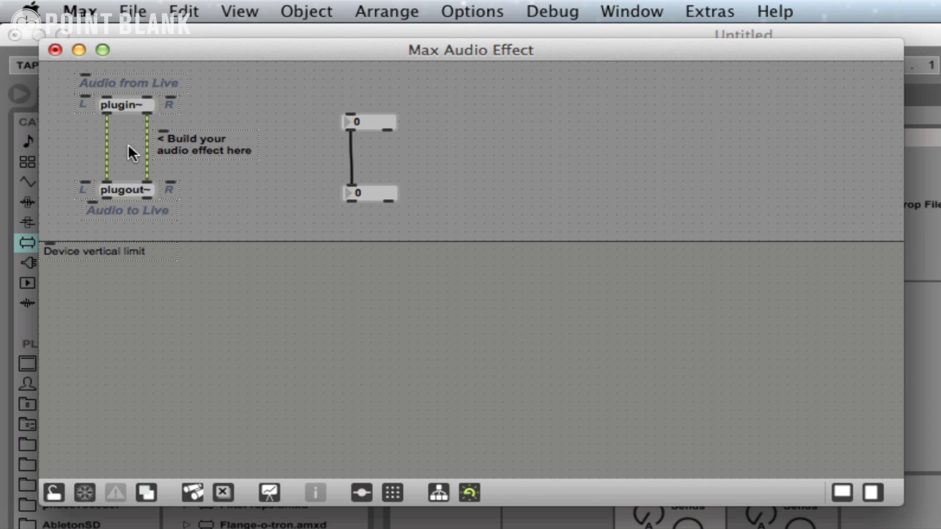
mouse_move(111, 149)
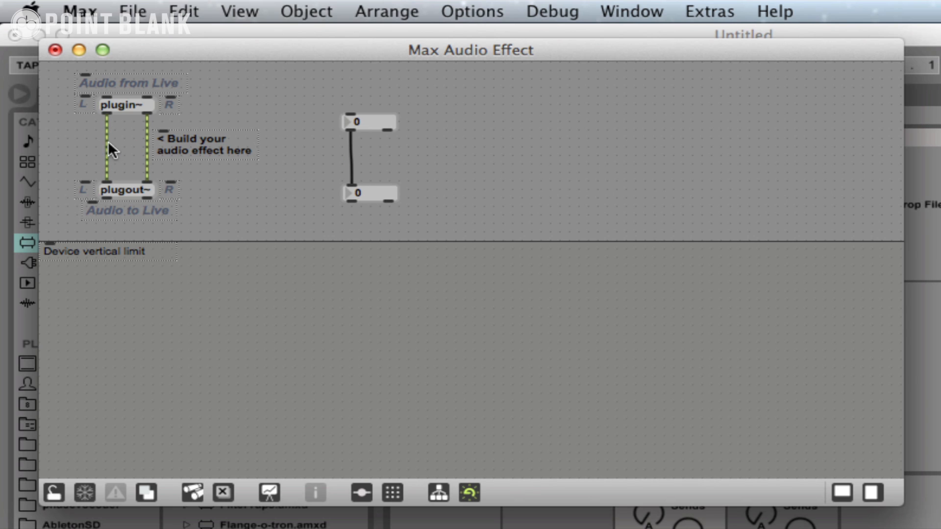
mouse_move(110, 144)
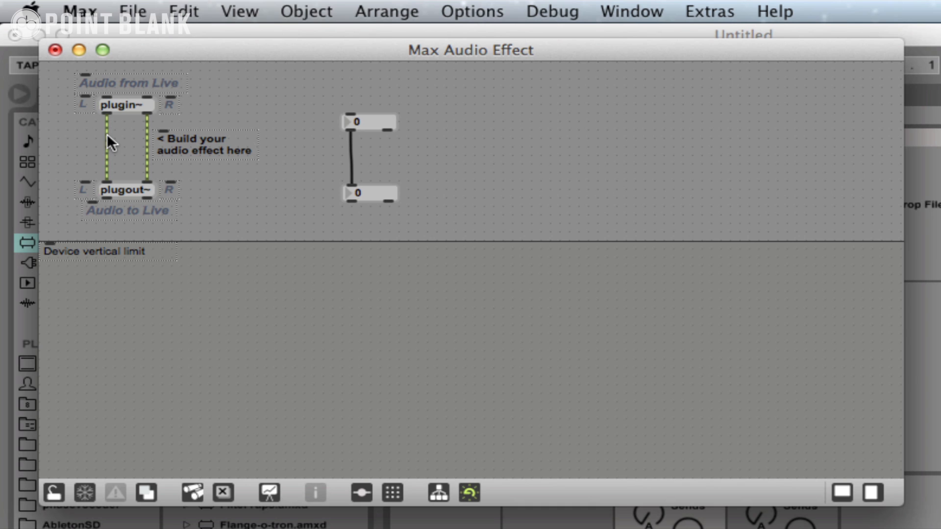
mouse_move(212, 145)
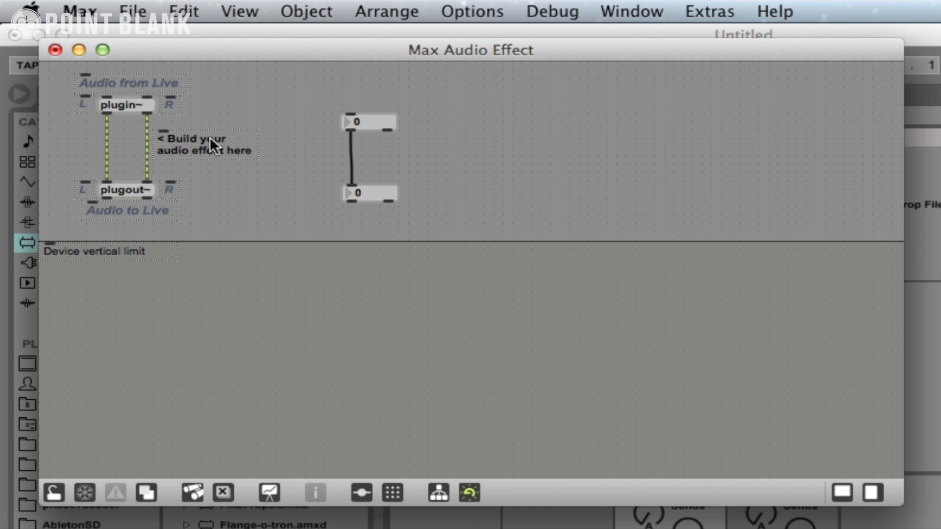
mouse_move(108, 162)
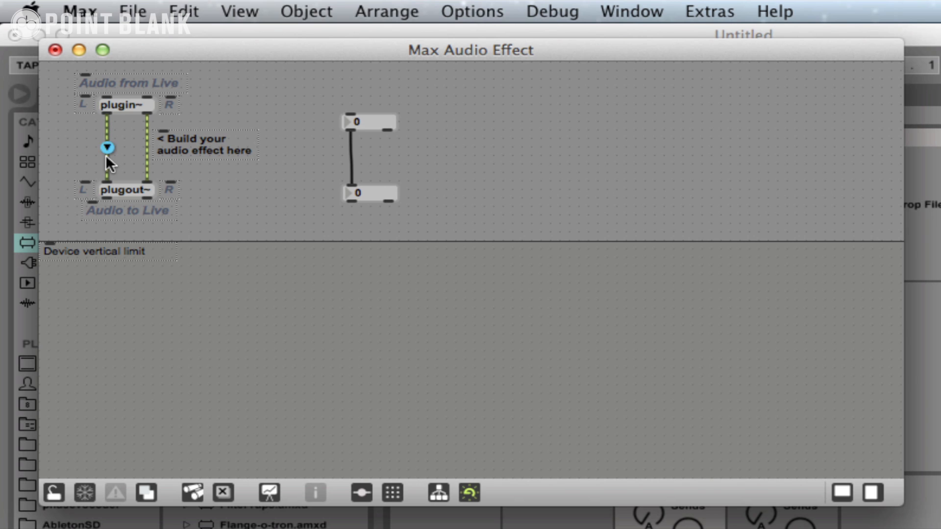
mouse_move(462, 167)
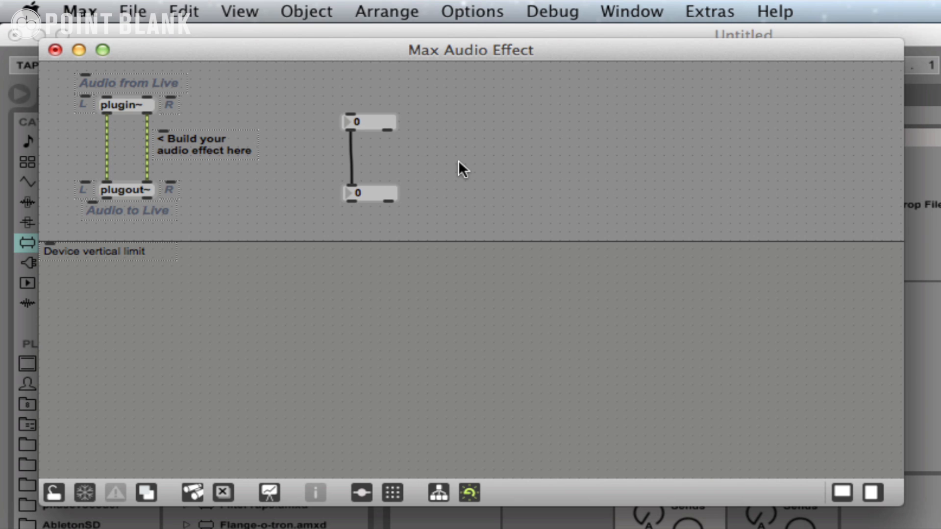
drag(370, 193, 370, 191)
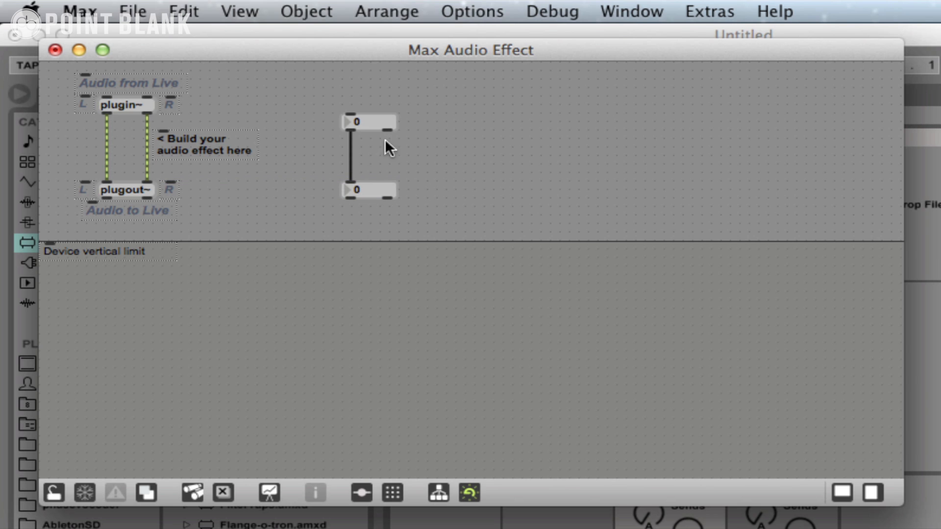
mouse_move(218, 311)
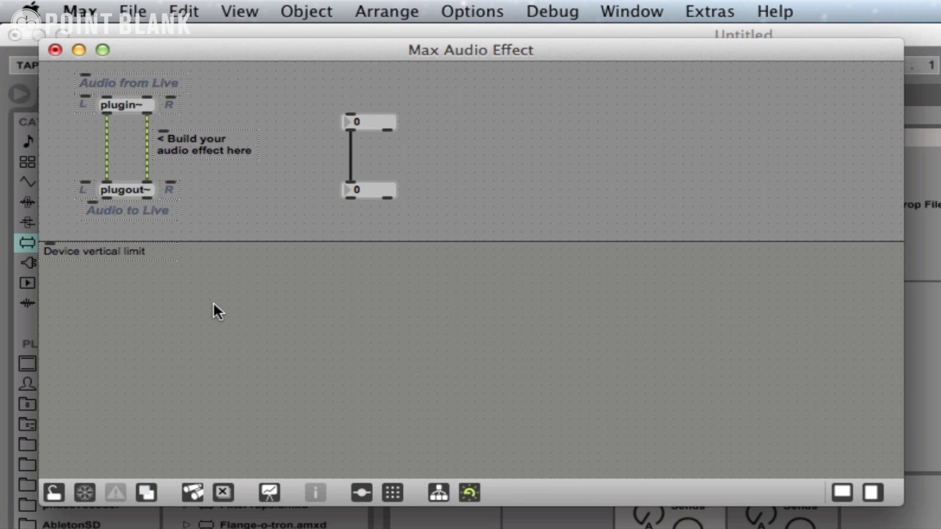
mouse_move(92, 469)
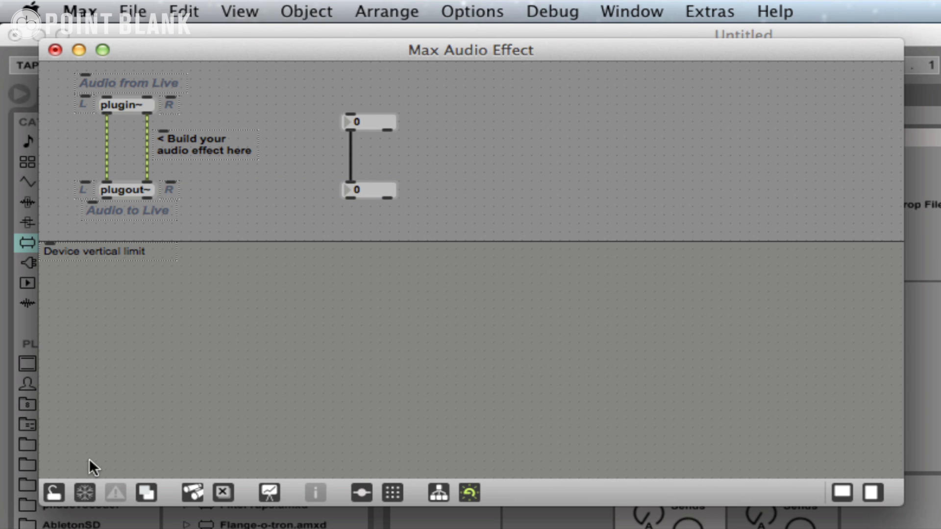
mouse_move(192, 493)
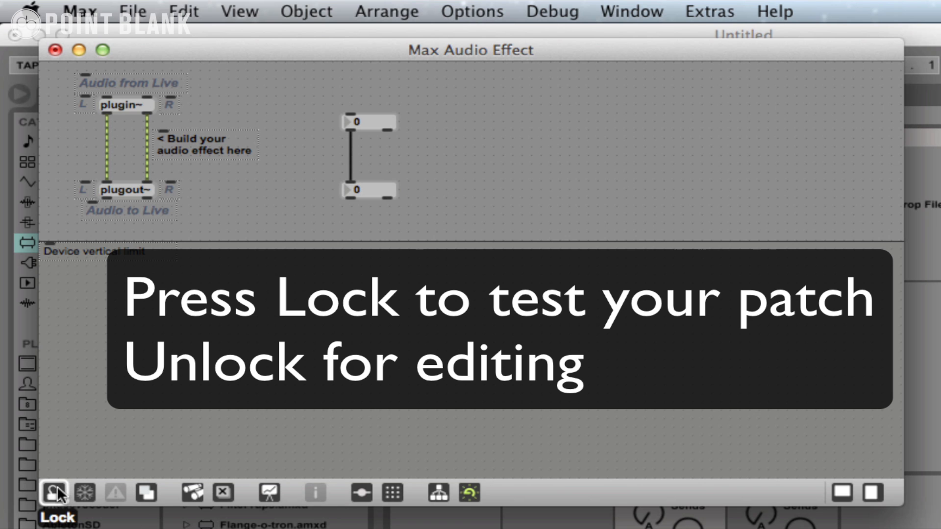
Reposition the top number box, lock the patch to test the number boxes reading 4, then unlock it.
click(54, 492)
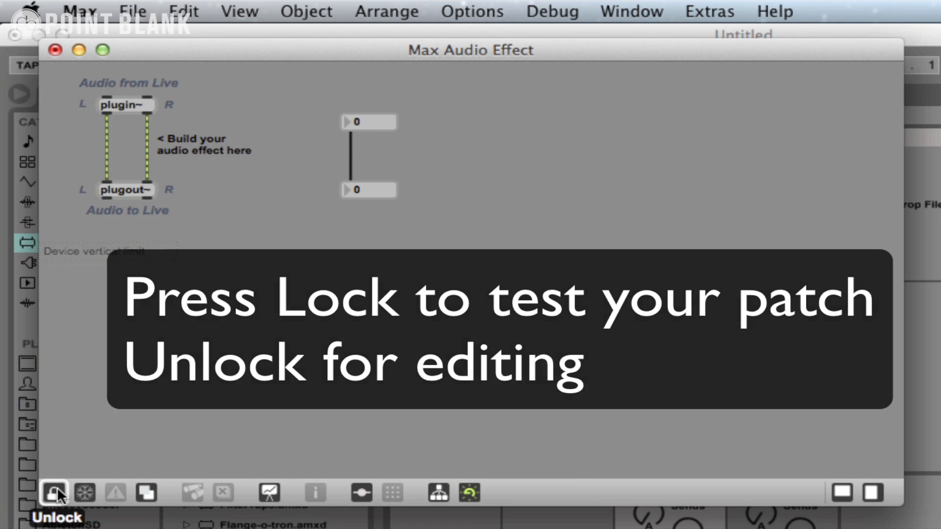
click(54, 493)
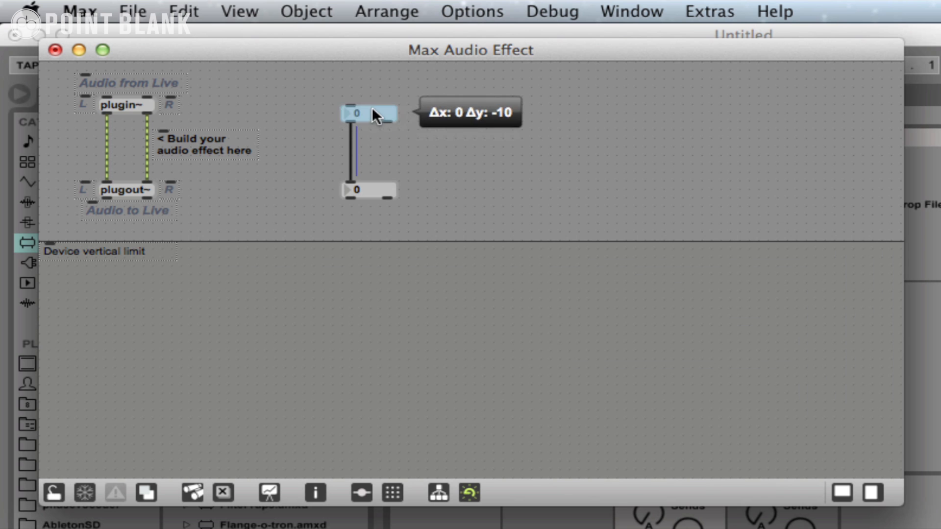
drag(370, 113, 369, 131)
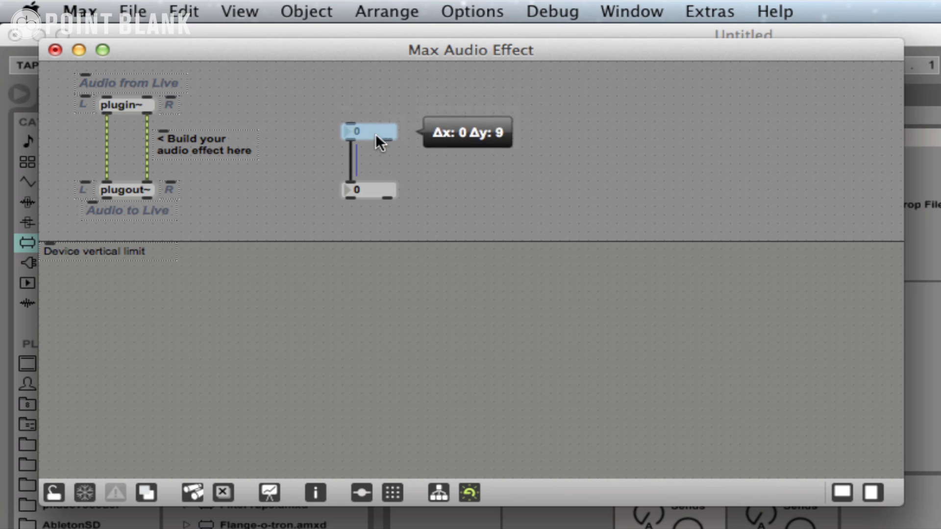
drag(369, 130, 369, 114)
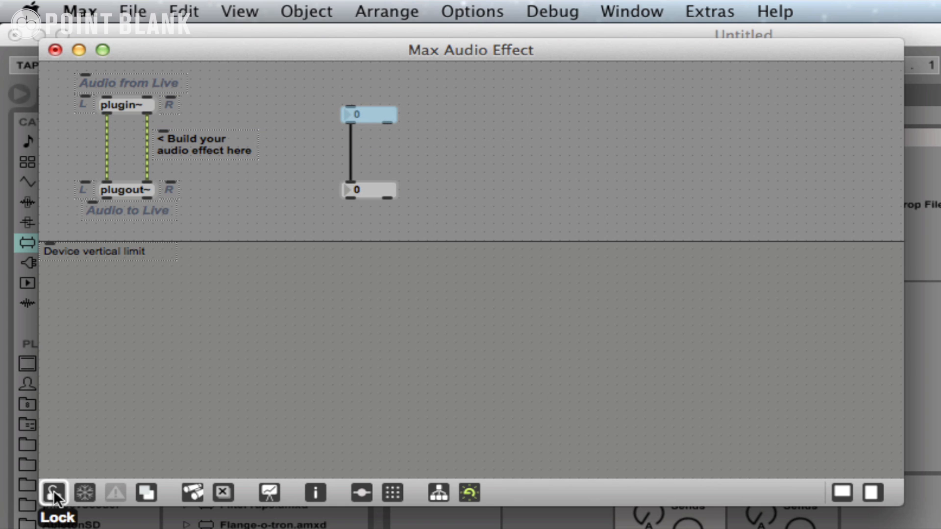
click(53, 492)
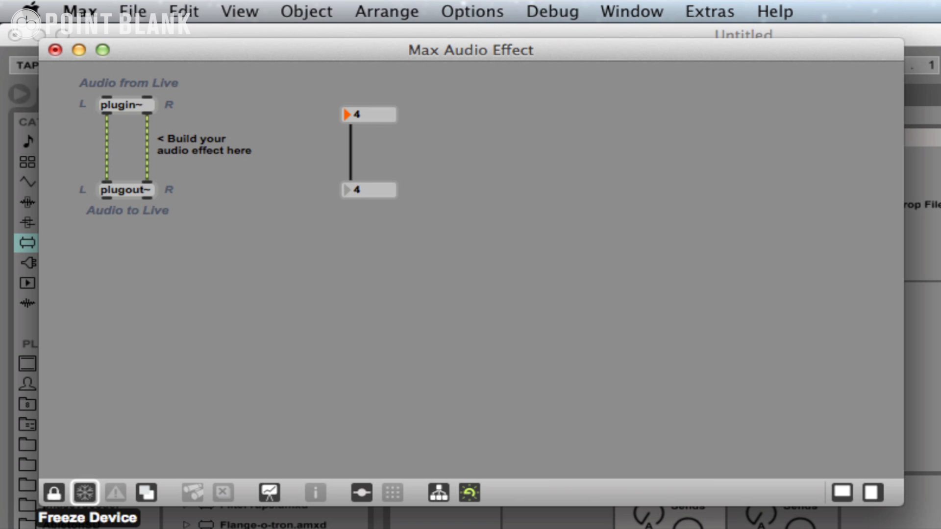
click(53, 492)
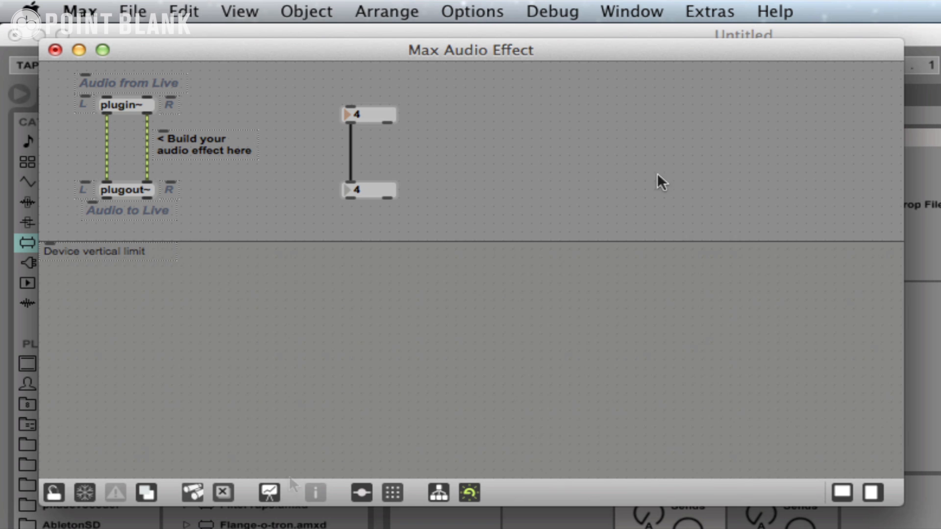
mouse_move(515, 176)
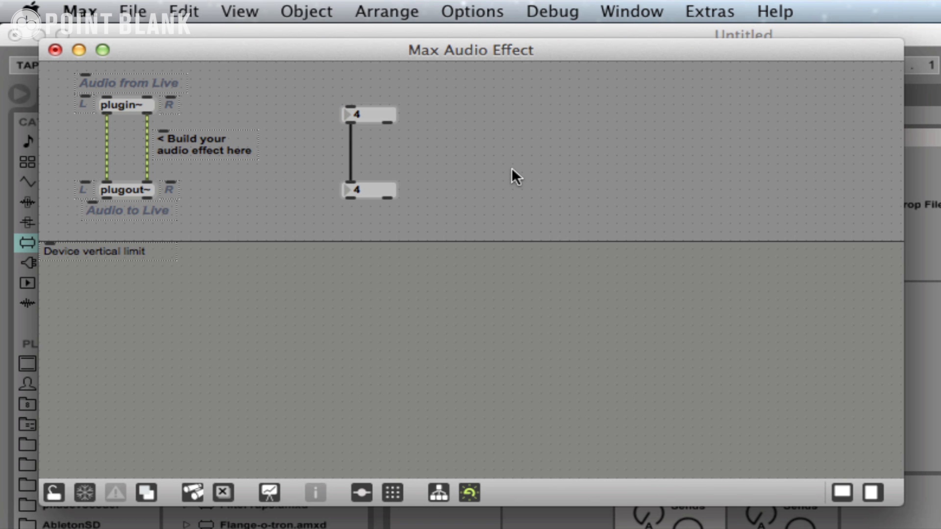
mouse_move(449, 162)
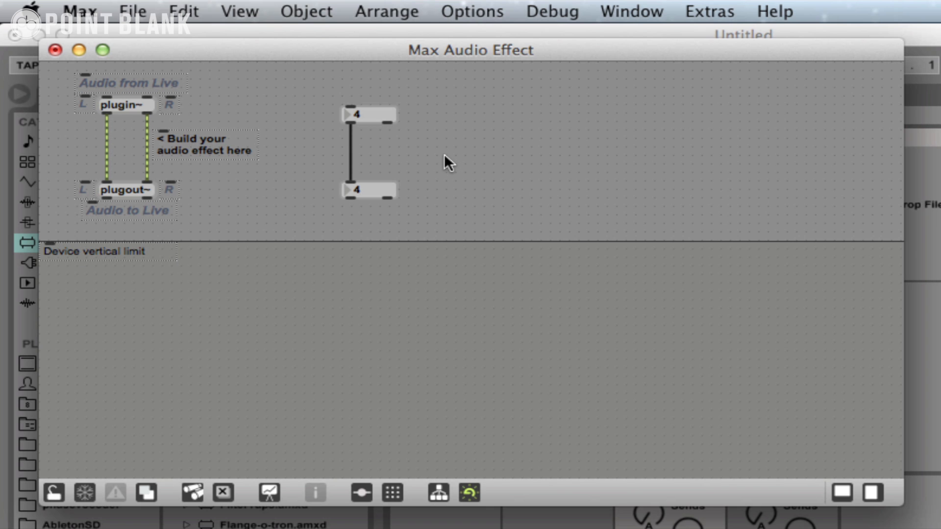
mouse_move(266, 320)
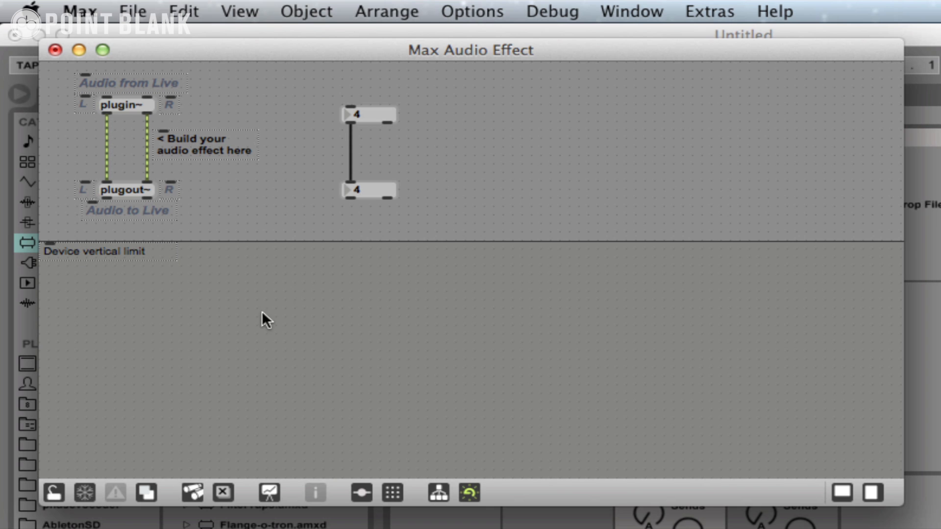
mouse_move(469, 492)
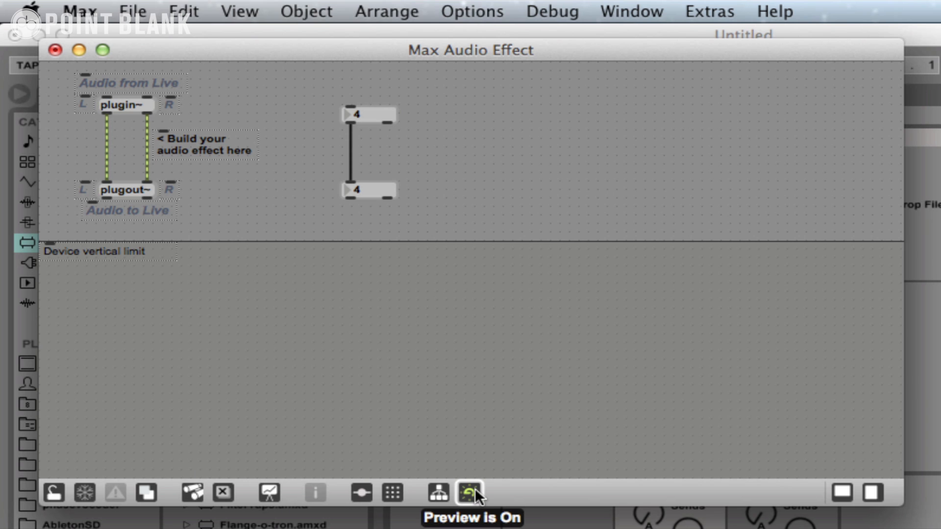
mouse_move(503, 461)
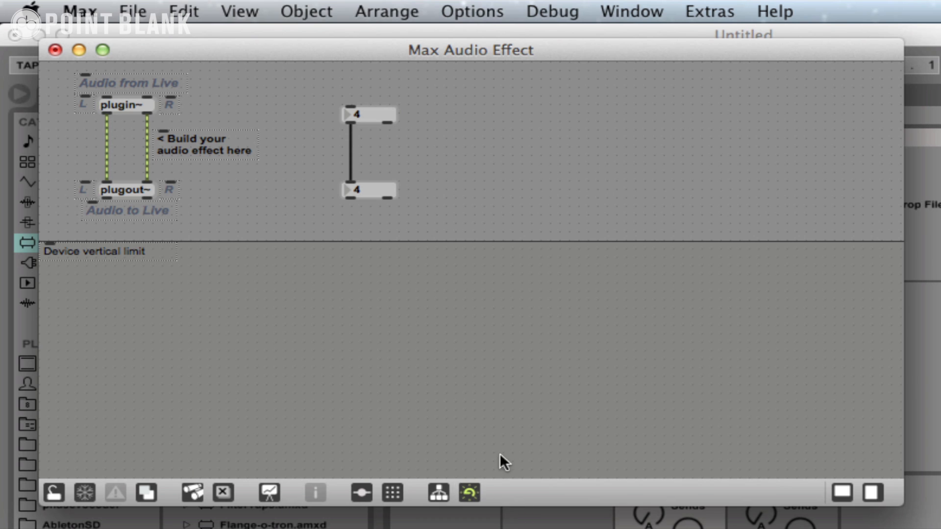
mouse_move(266, 158)
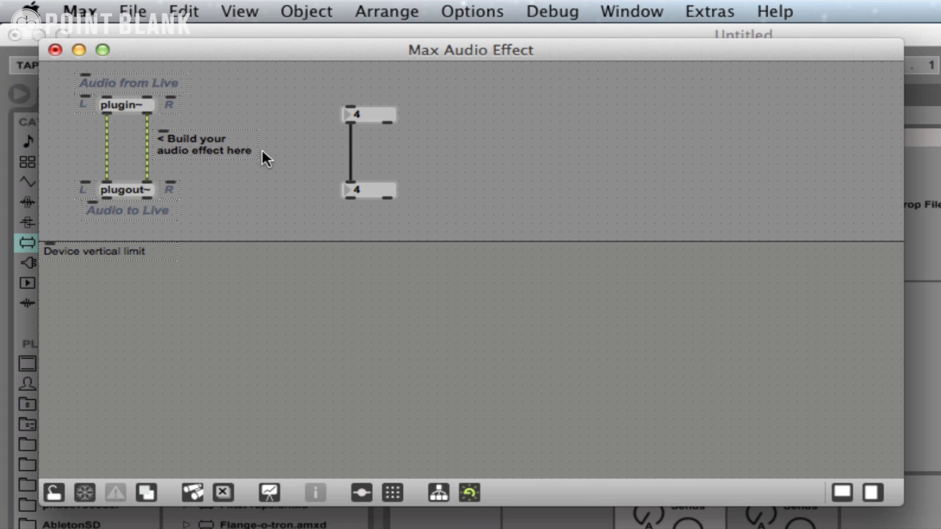
mouse_move(317, 187)
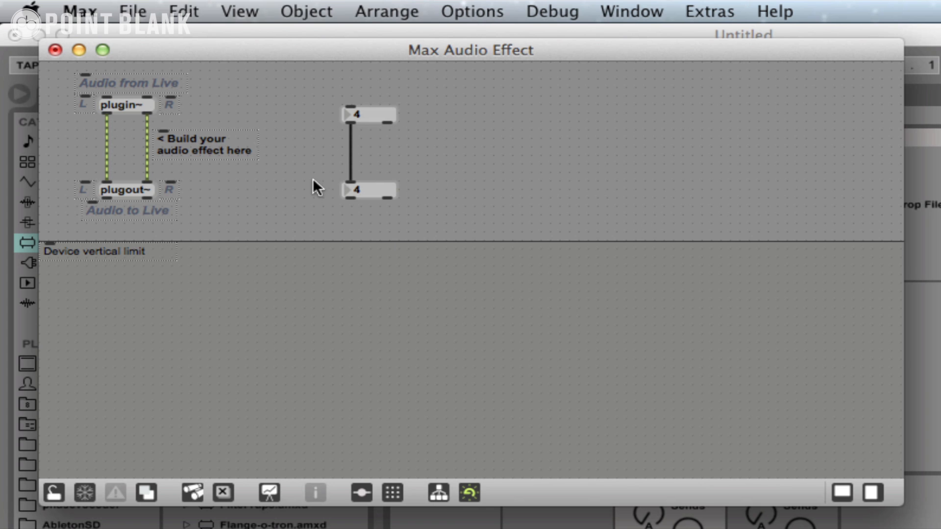
mouse_move(377, 282)
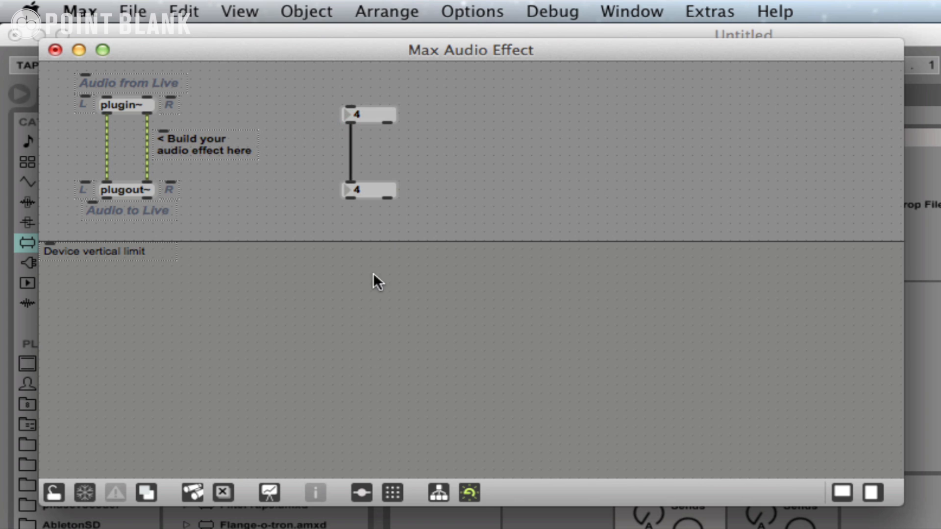
mouse_move(597, 348)
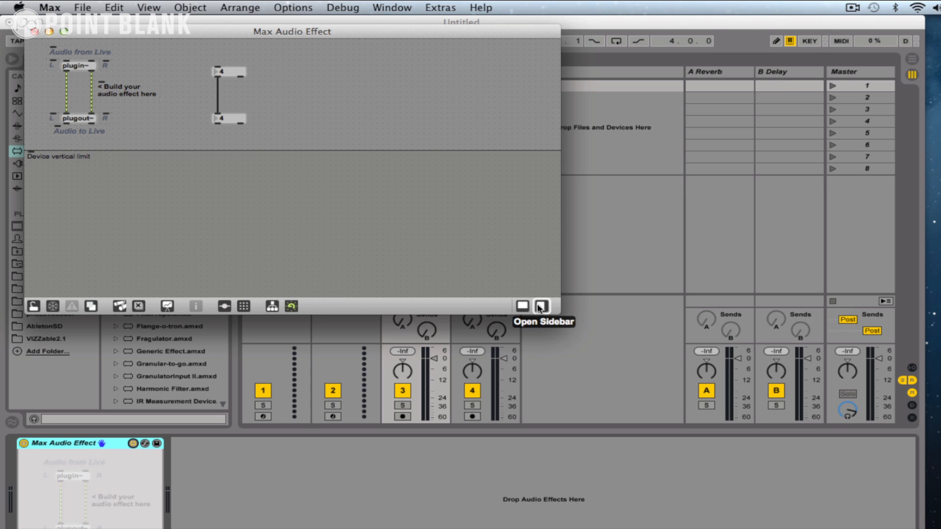
Browse the Object Explorer down to the Live section with live.gain~ and live.dial.
click(539, 306)
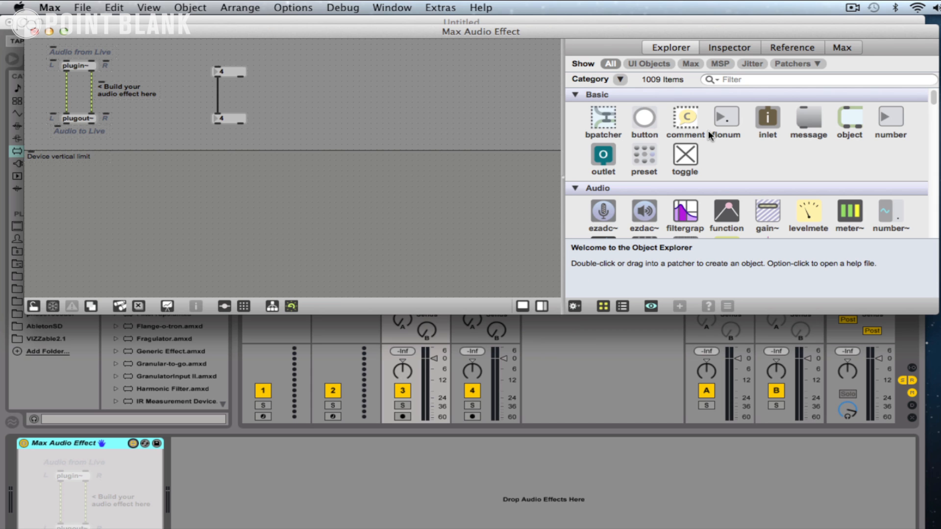
mouse_move(750, 154)
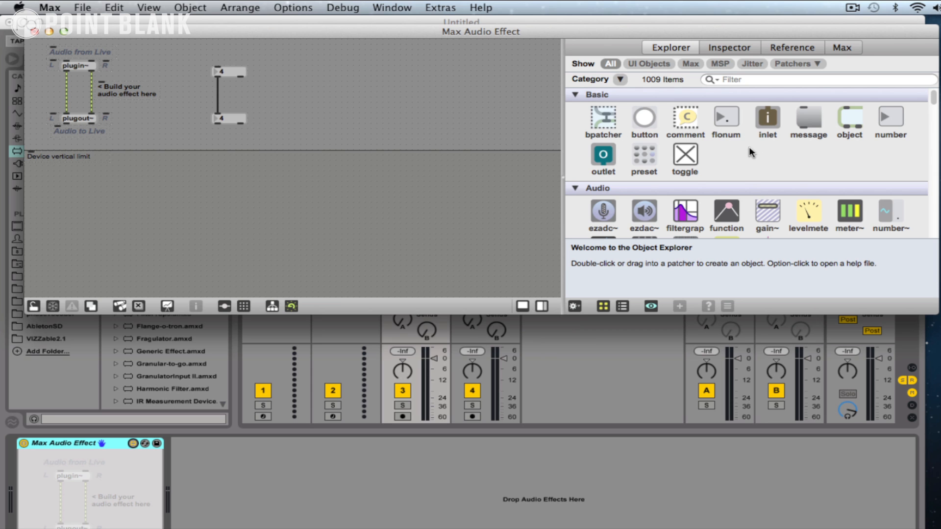
mouse_move(725, 159)
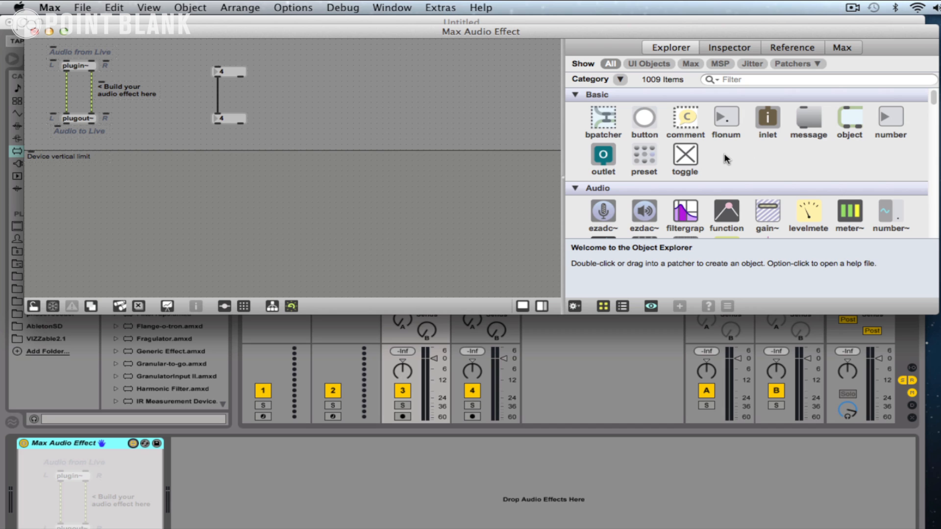
mouse_move(729, 164)
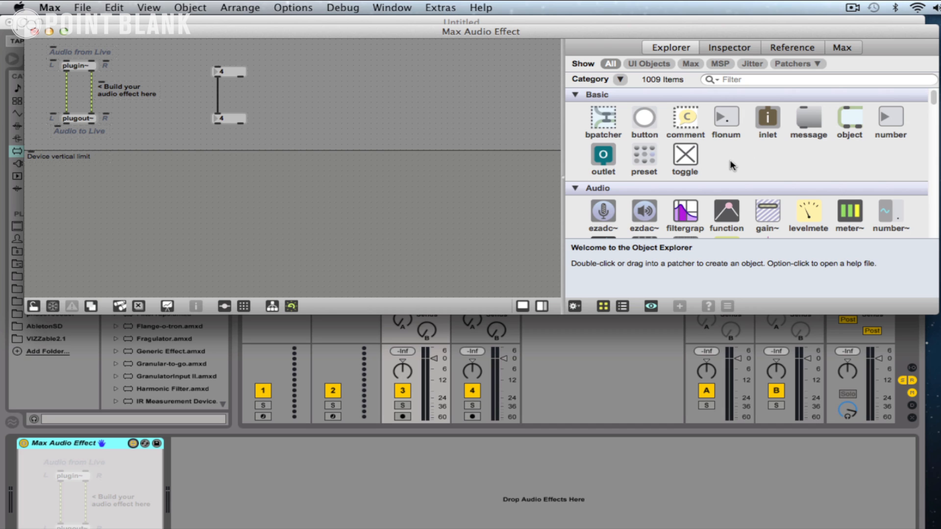
mouse_move(593, 68)
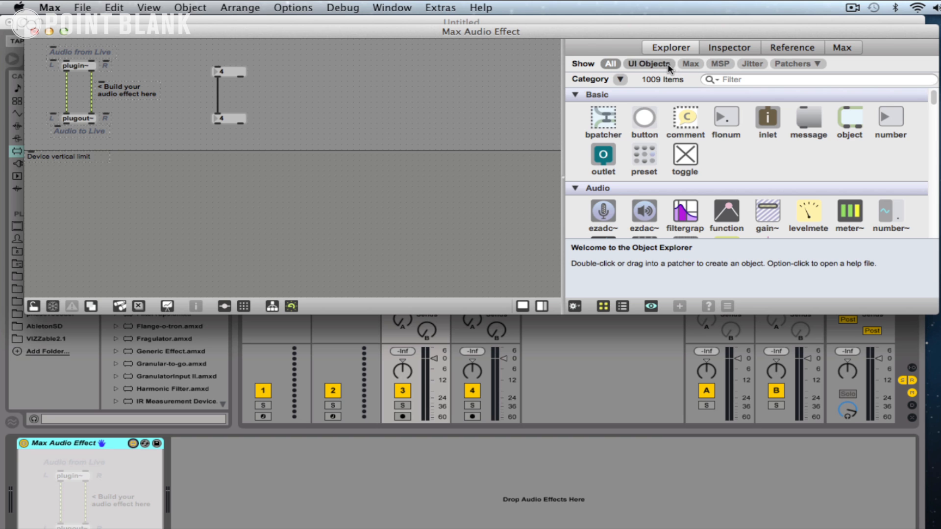
click(689, 63)
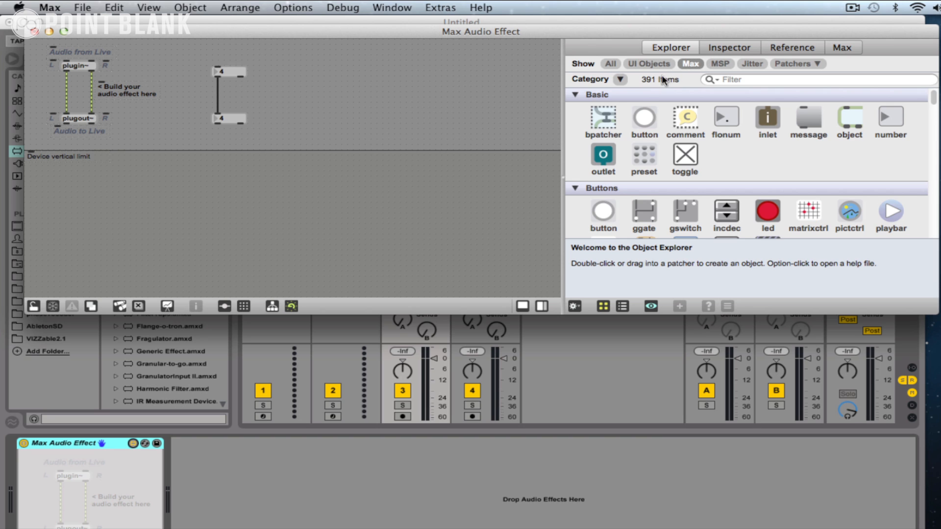
click(609, 64)
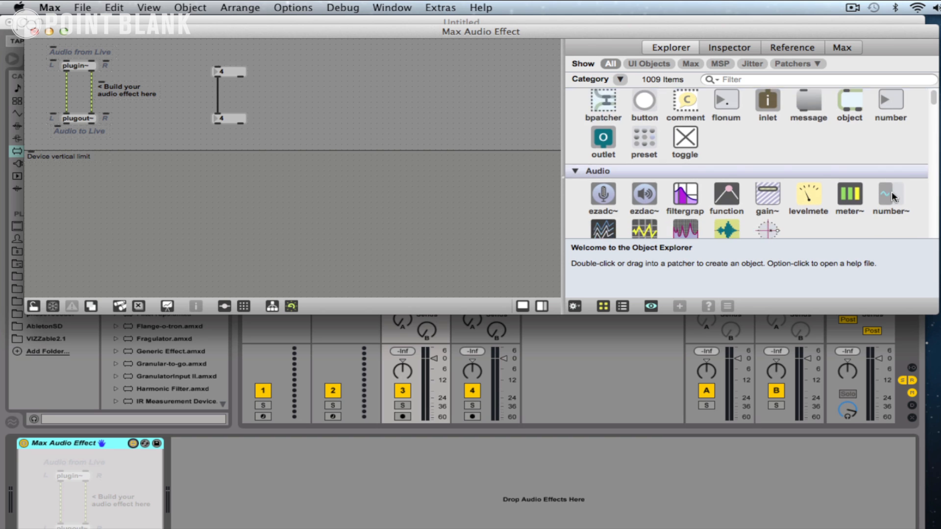
scroll(down, 3)
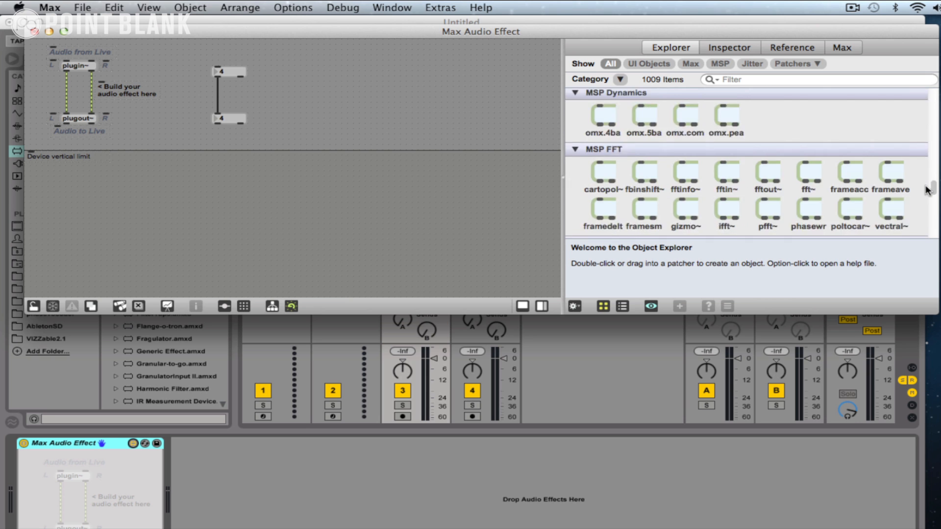
scroll(down, 3)
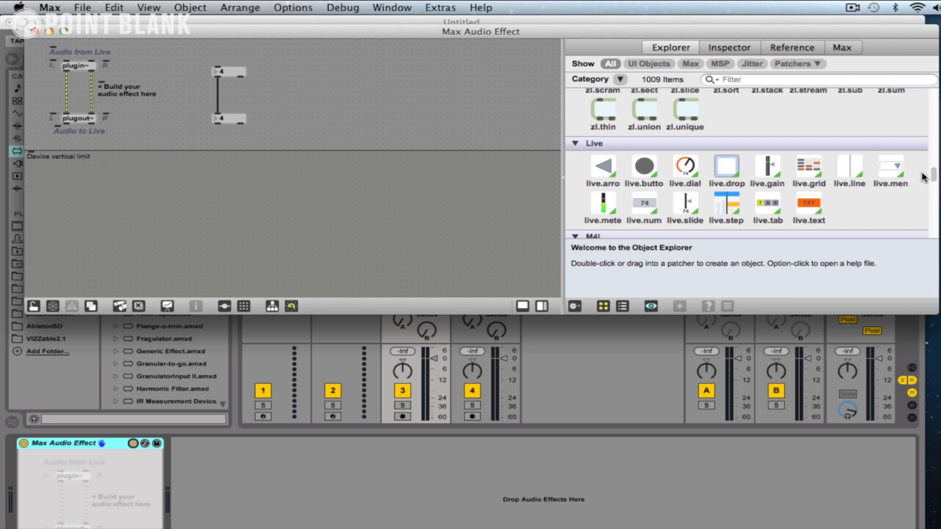
scroll(down, 3)
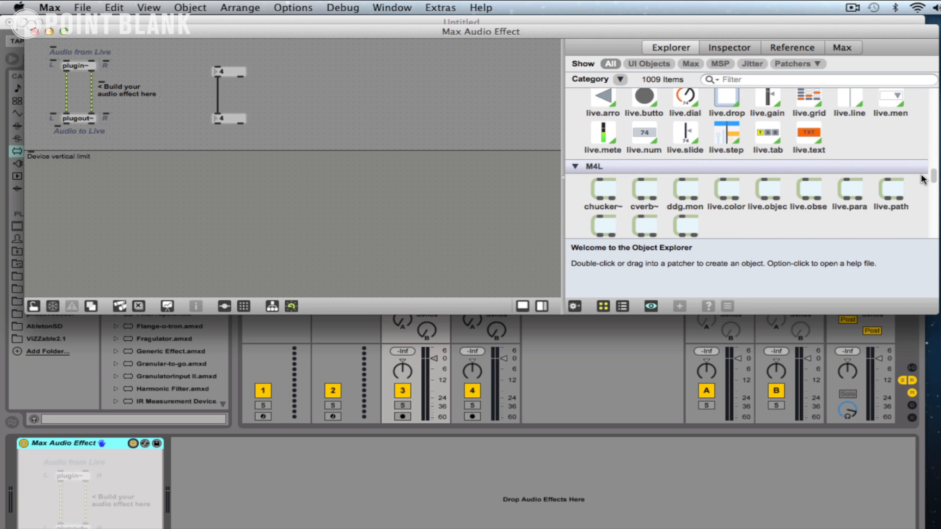
scroll(up, 3)
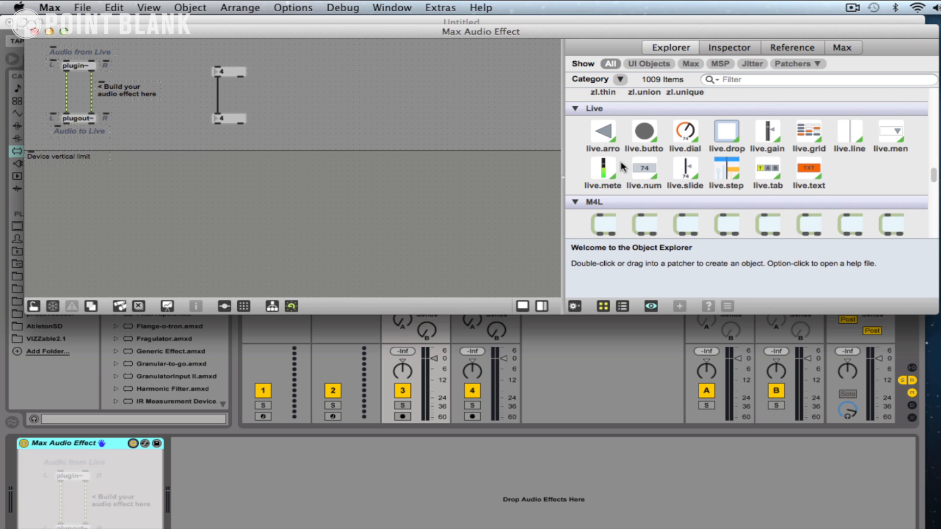
mouse_move(758, 138)
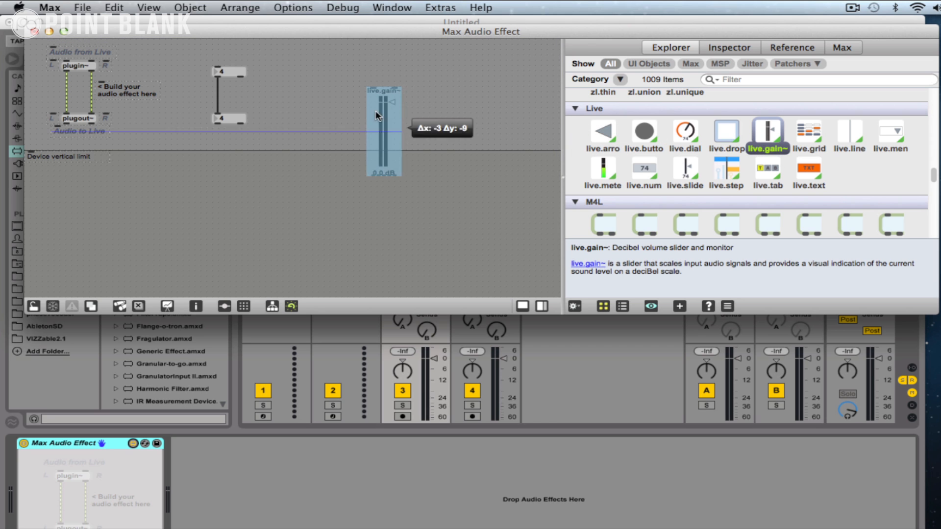
Drag a live.gain~ slider into the patcher beside plugin~ and plugout~.
drag(382, 131, 310, 90)
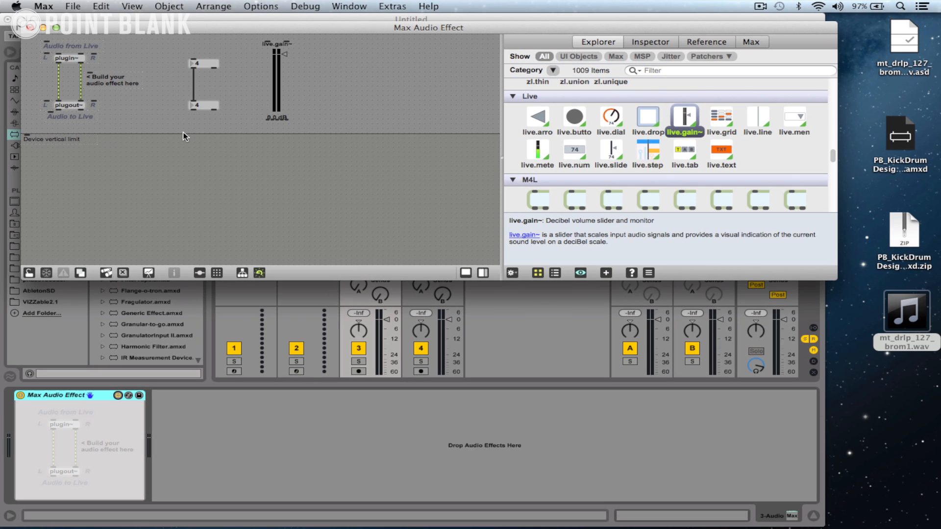
mouse_move(80, 273)
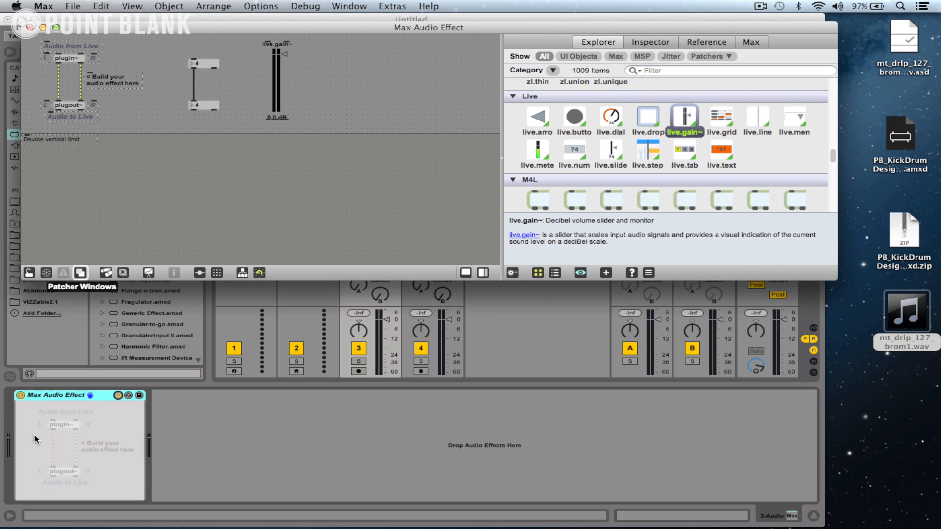
mouse_move(125, 179)
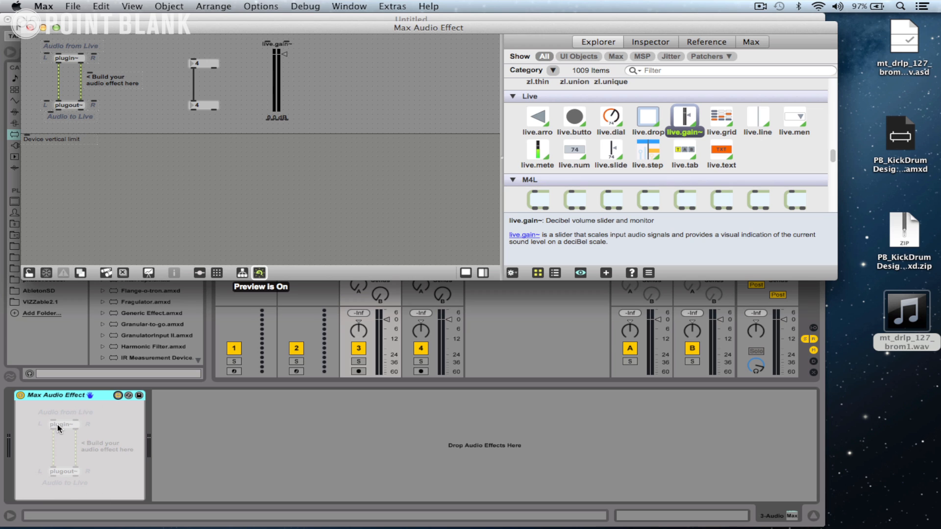
mouse_move(59, 411)
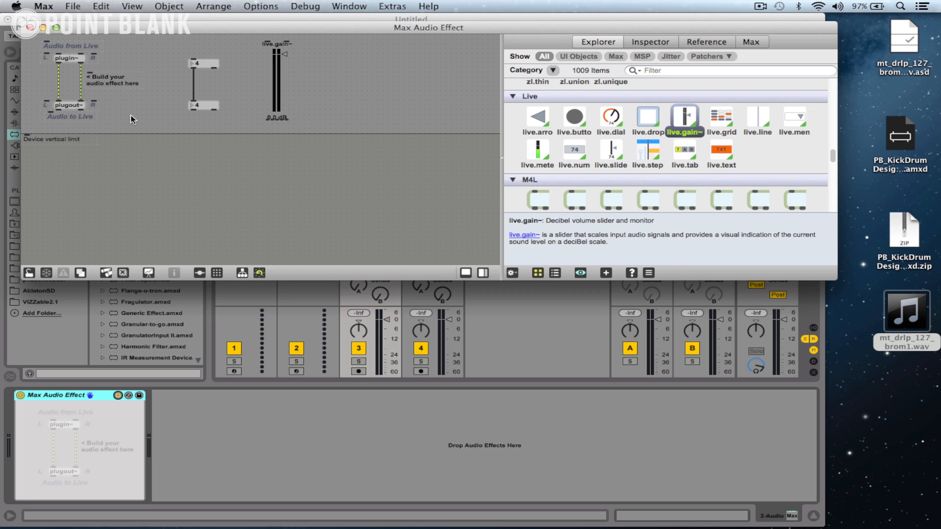
mouse_move(183, 111)
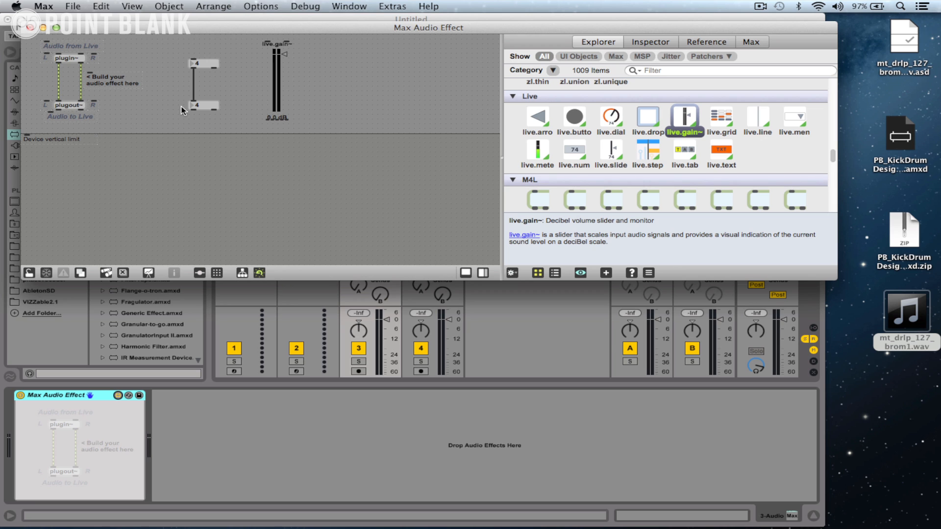
Move both linked number boxes below the Device vertical limit line.
drag(203, 105, 204, 187)
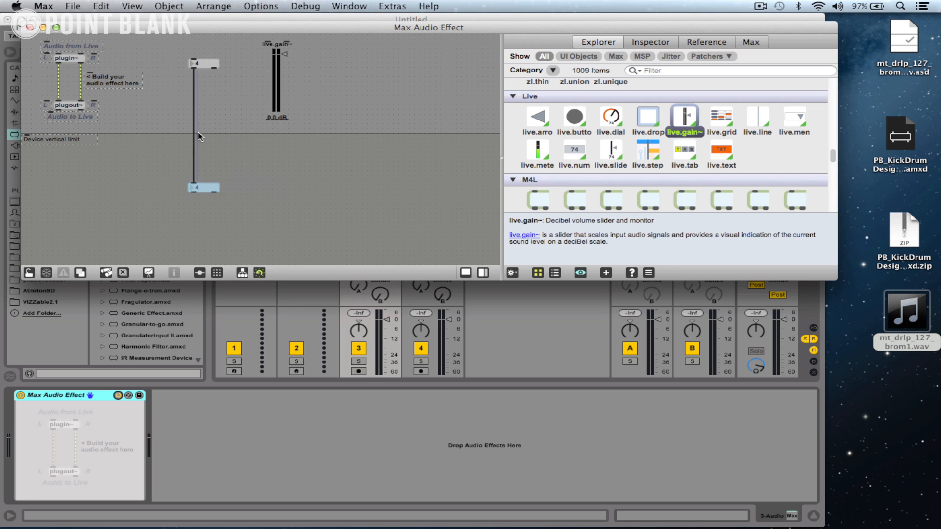
drag(204, 187, 203, 165)
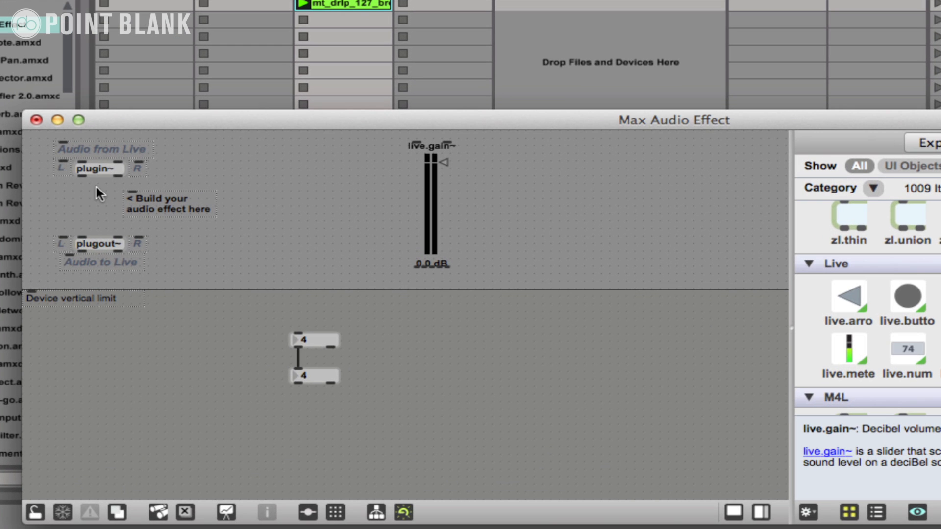
mouse_move(107, 167)
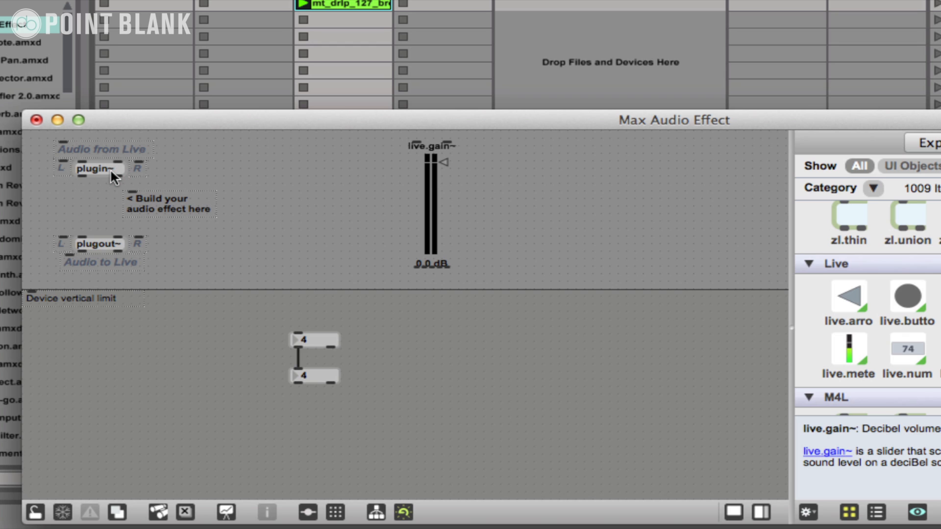
mouse_move(81, 180)
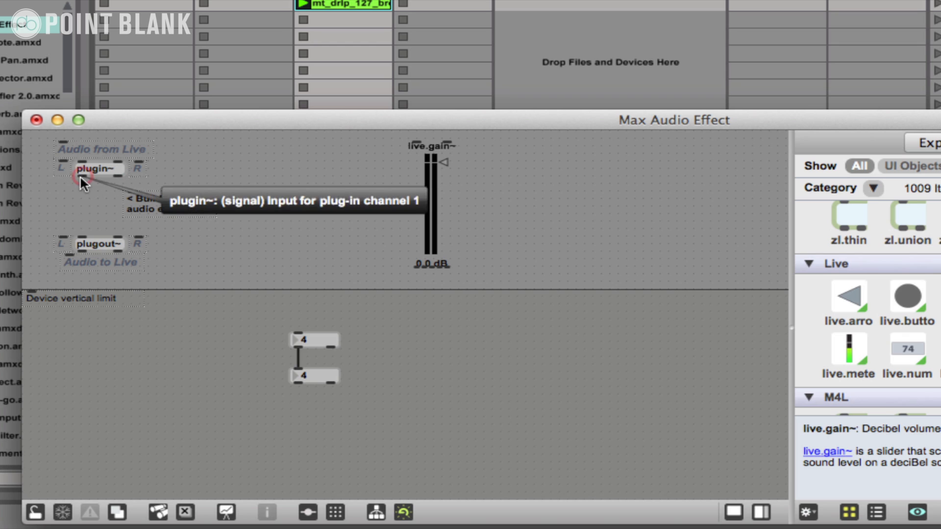
mouse_move(97, 181)
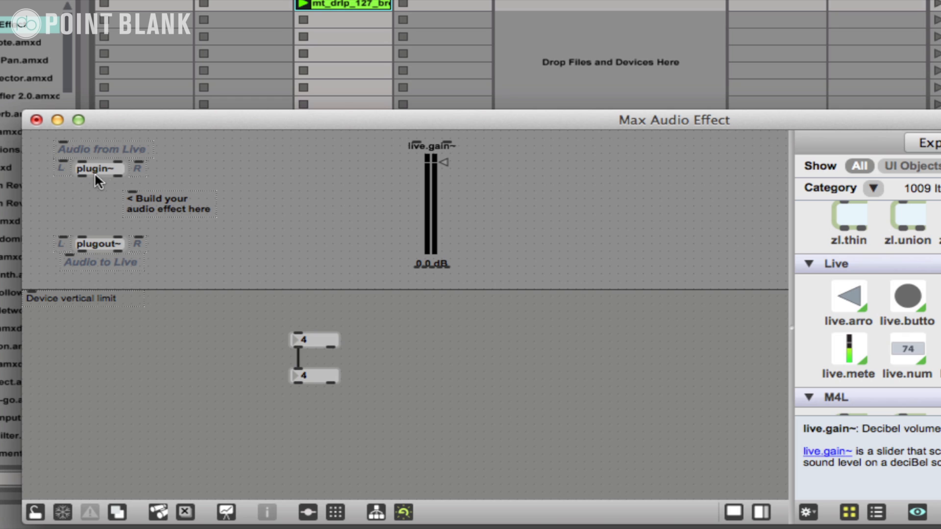
mouse_move(98, 184)
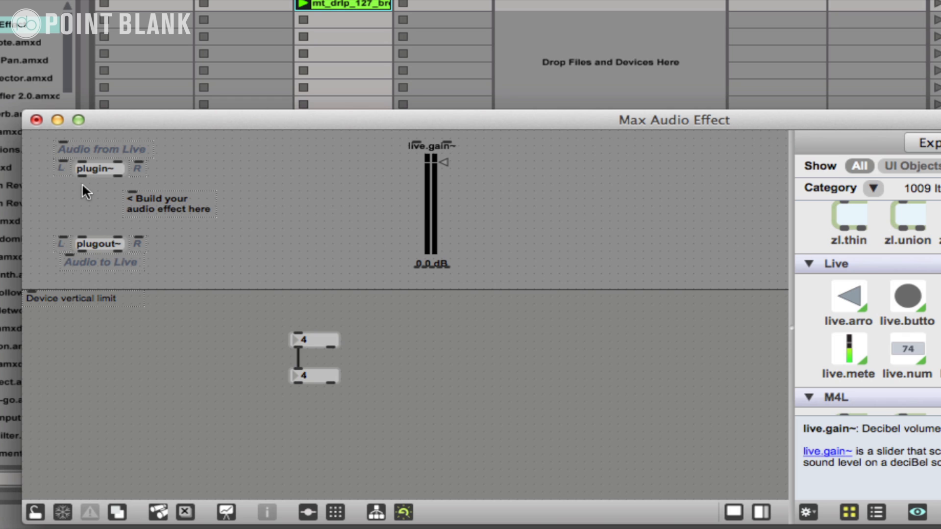
mouse_move(82, 250)
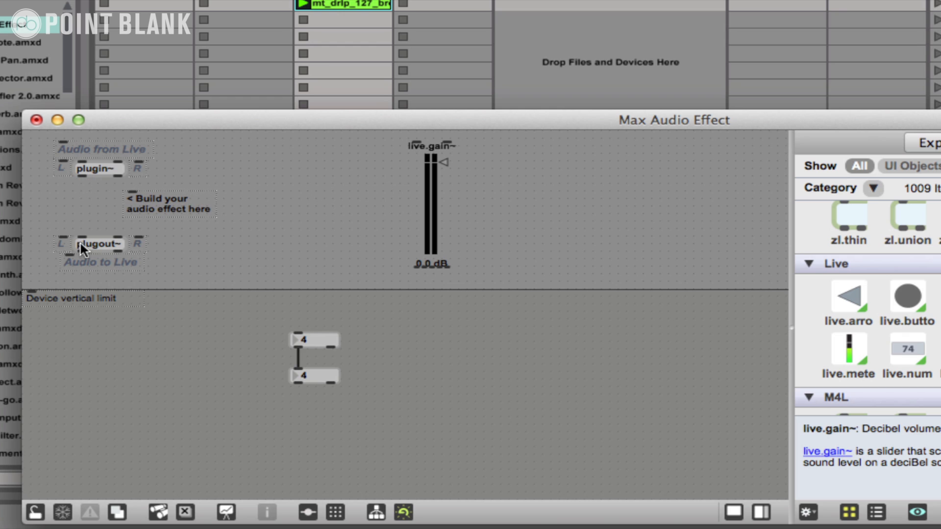
mouse_move(94, 243)
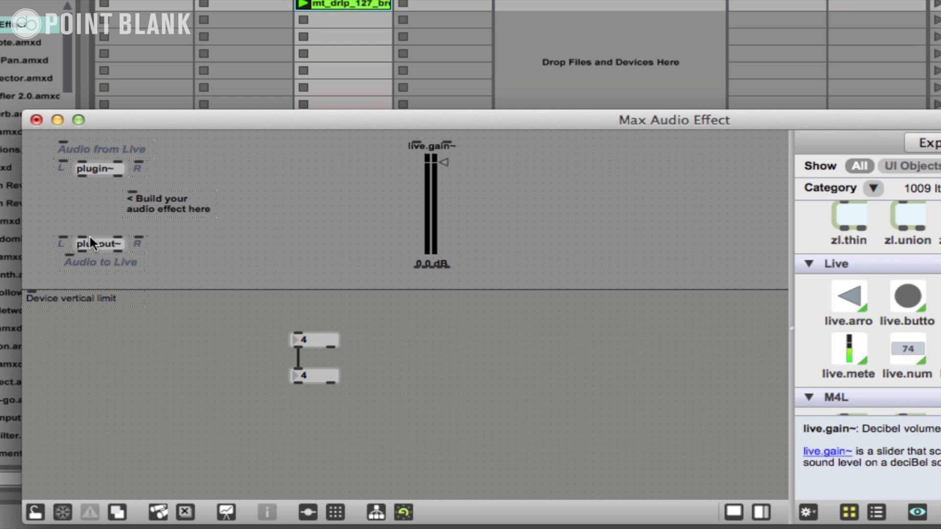
mouse_move(88, 204)
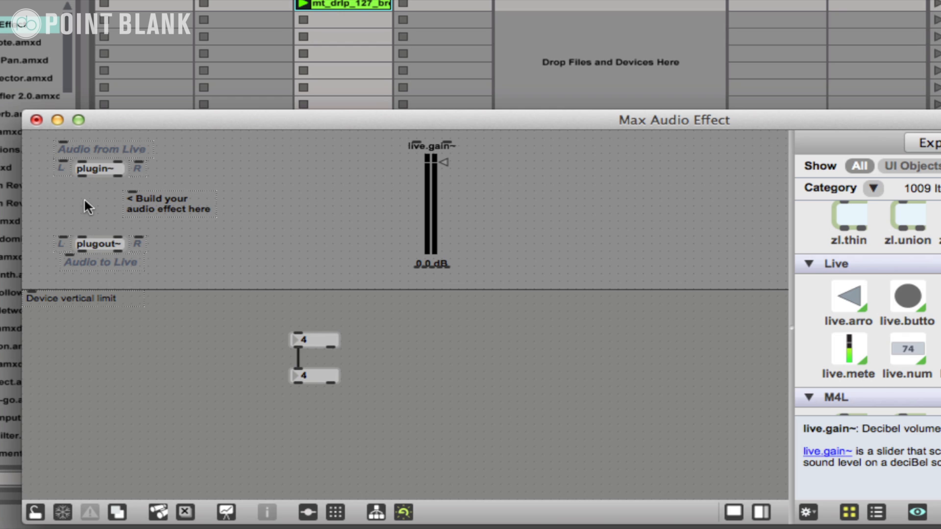
Select the plugin~ object to reposition it against live.gain~.
click(428, 213)
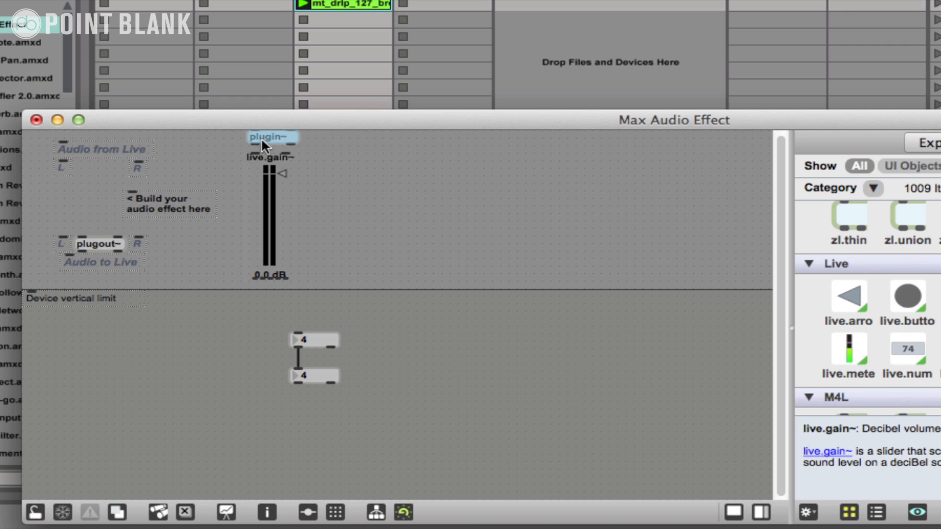
mouse_move(255, 154)
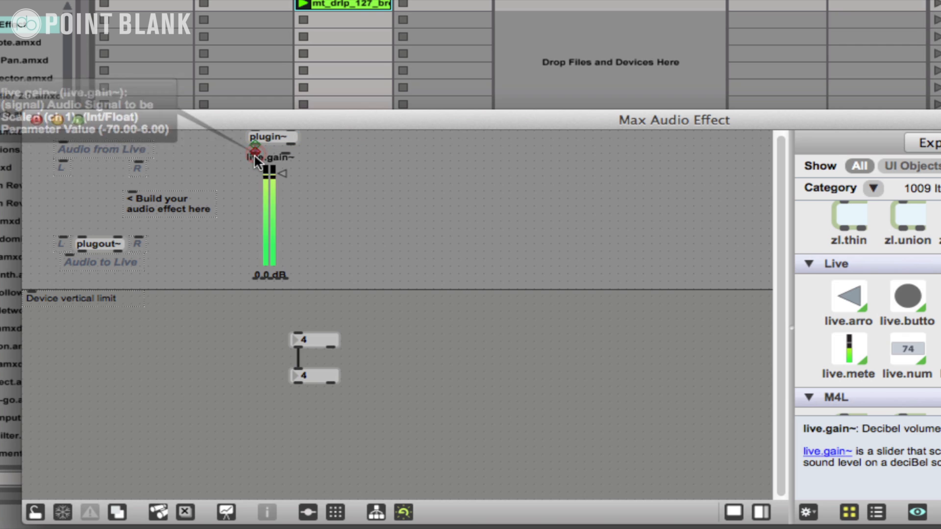
mouse_move(288, 150)
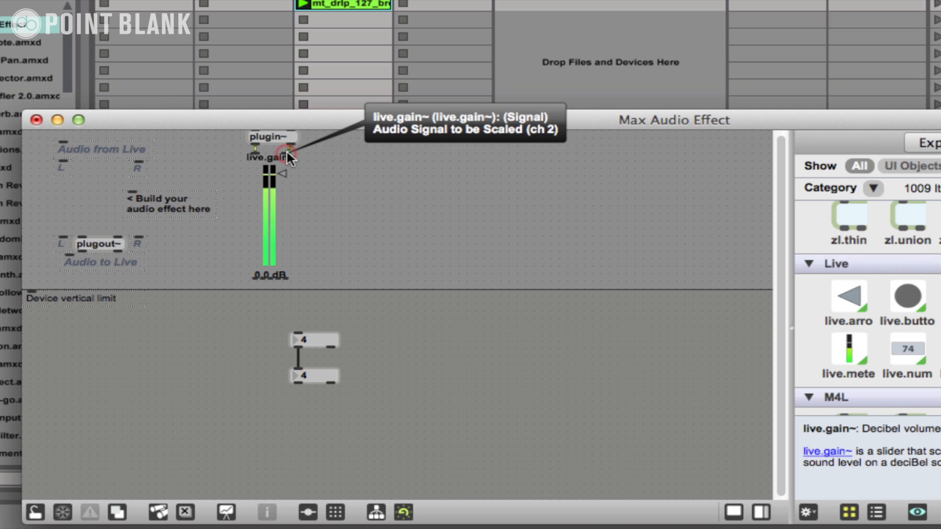
mouse_move(285, 167)
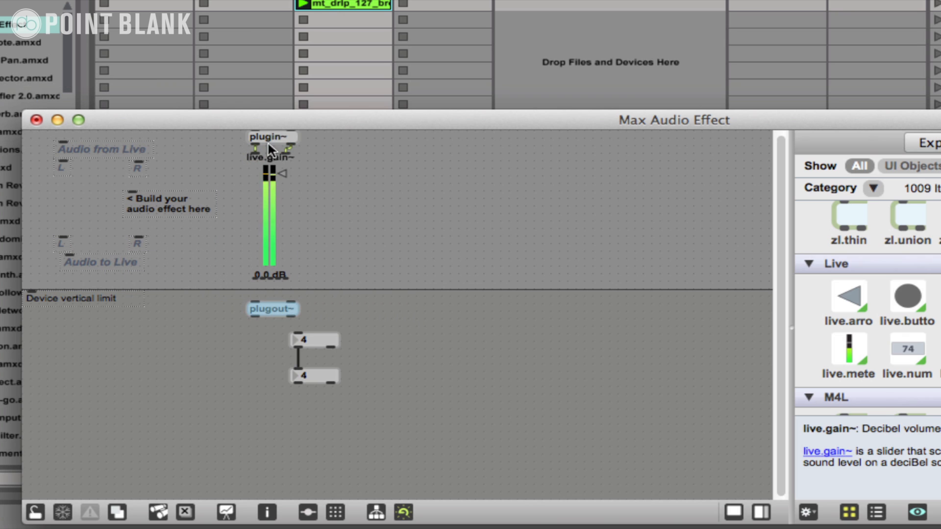
mouse_move(255, 302)
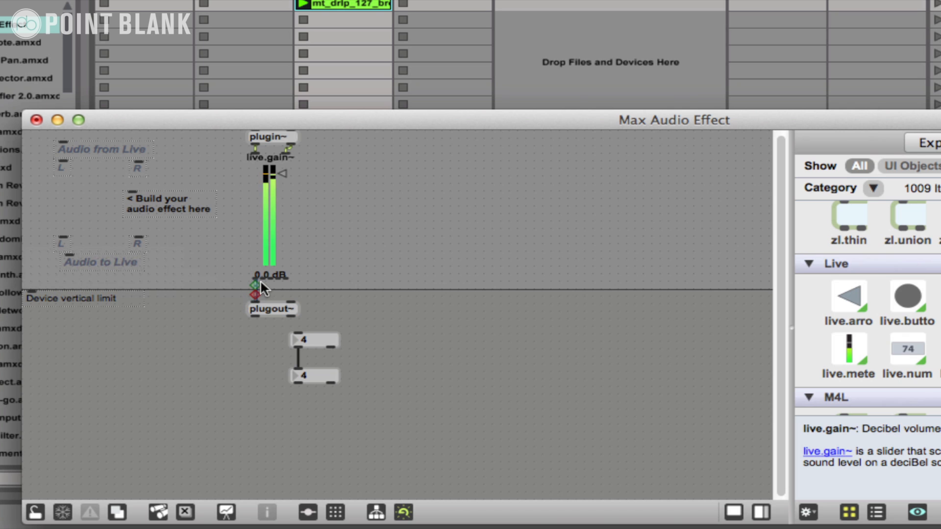
mouse_move(292, 308)
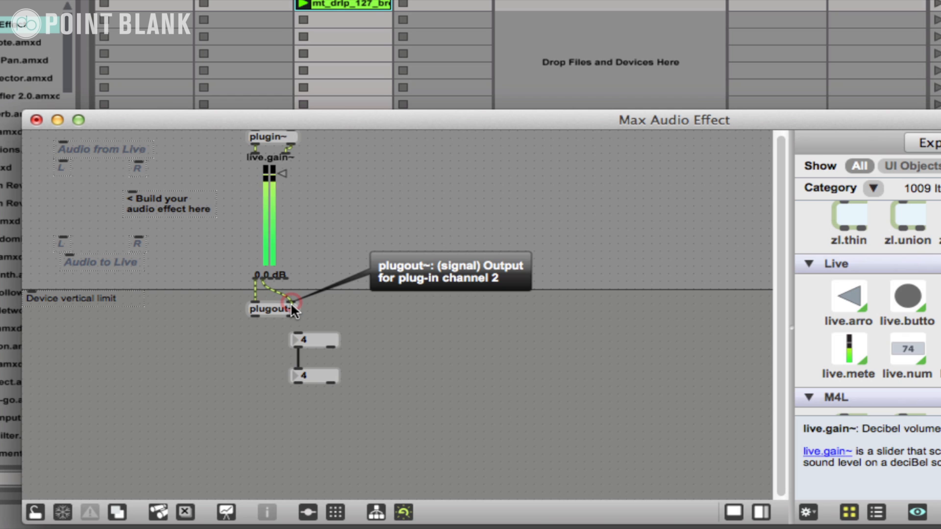
mouse_move(330, 191)
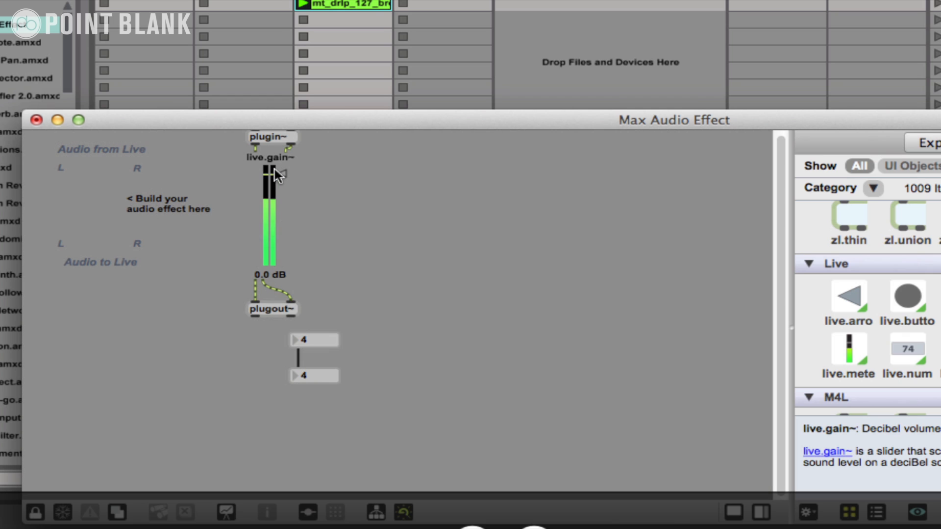
Drag the live.gain~ slider fully down to -inf dB.
drag(270, 174, 270, 271)
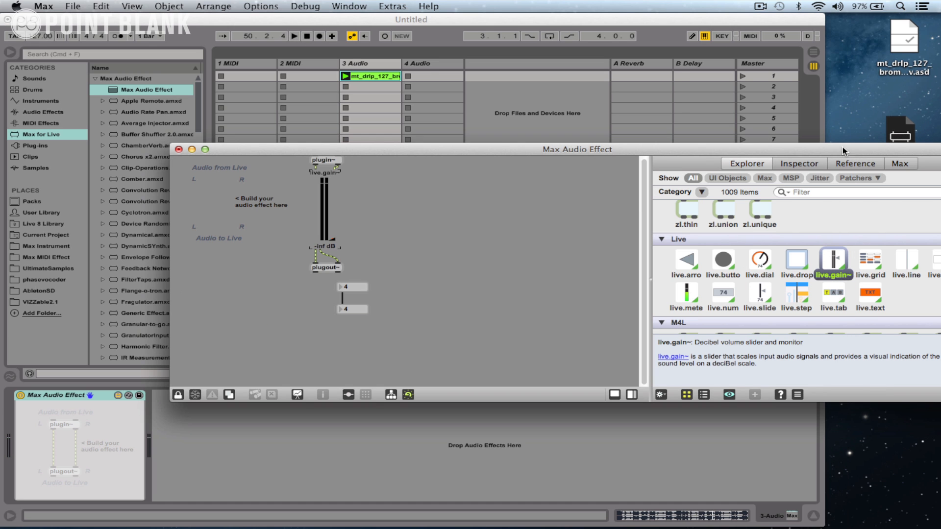
mouse_move(589, 198)
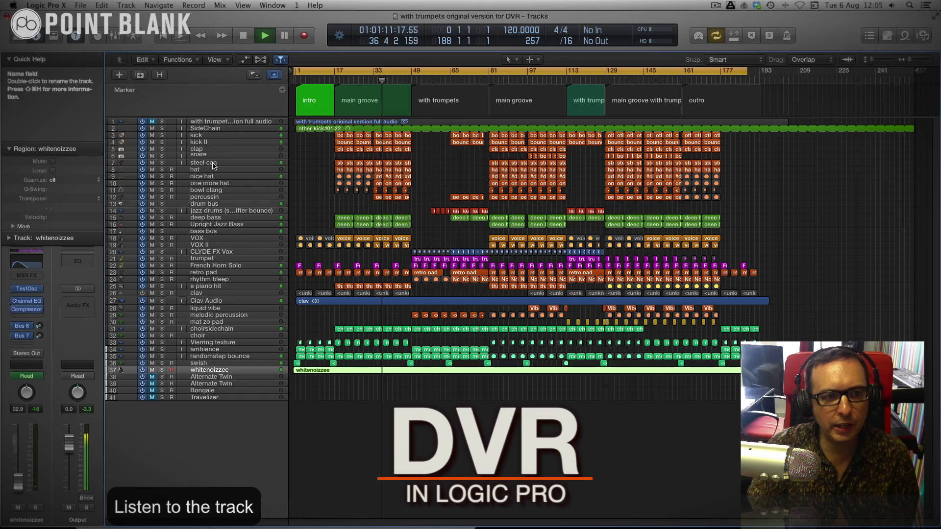
Select the steel can track and solo it during playback.
click(203, 162)
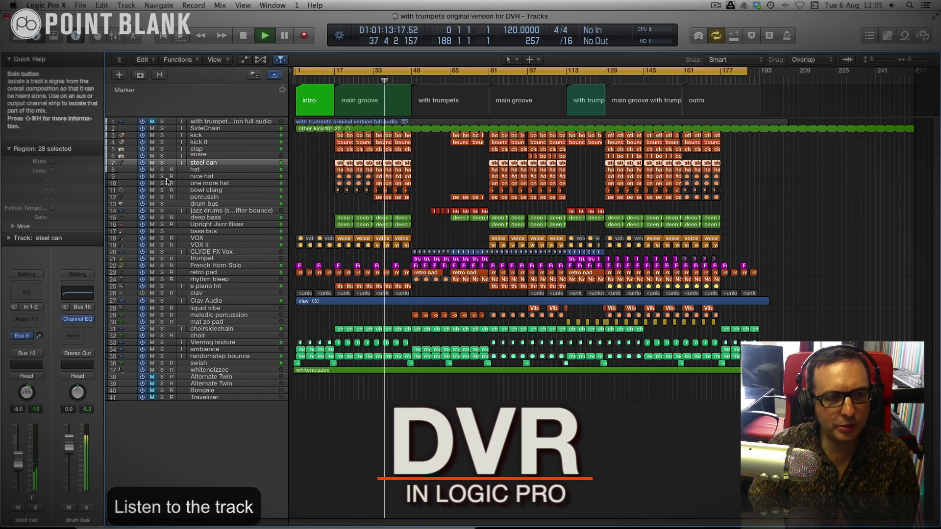
click(162, 162)
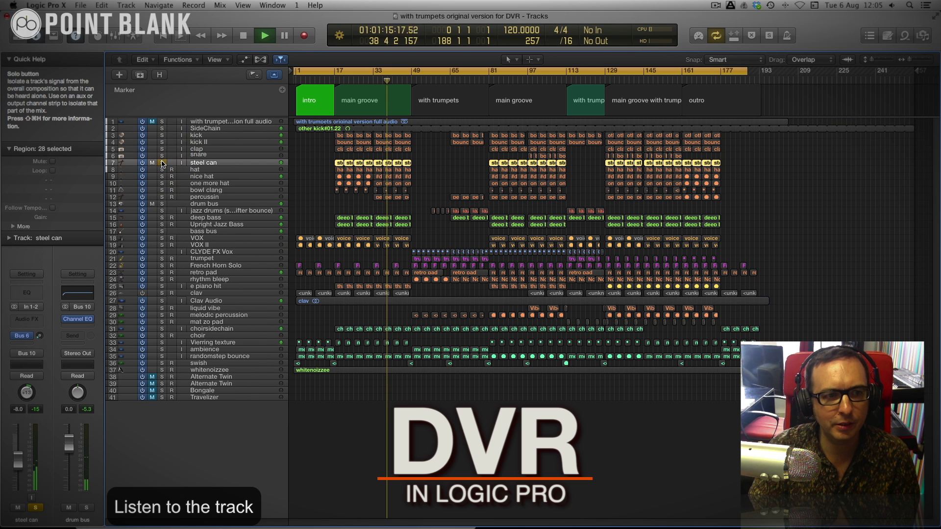